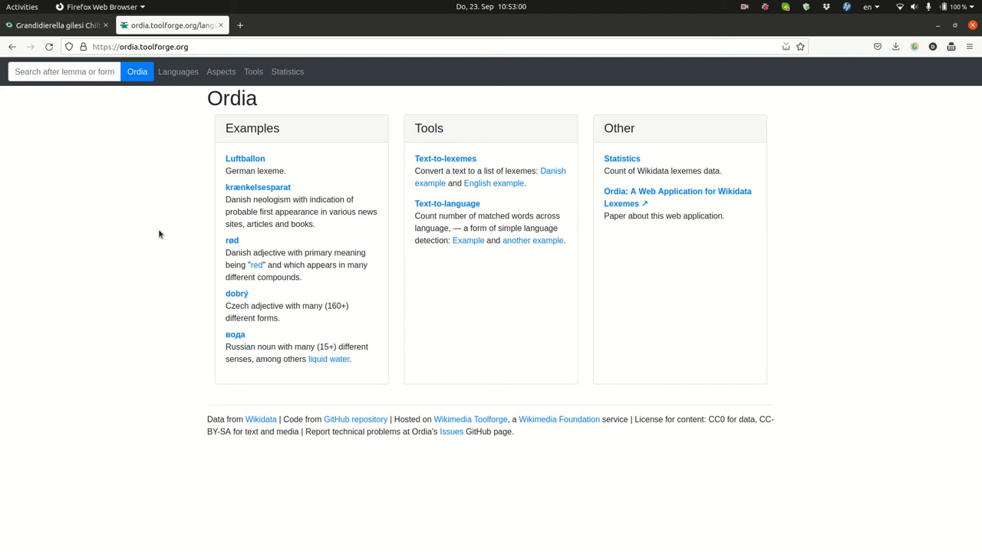
mouse_move(399, 172)
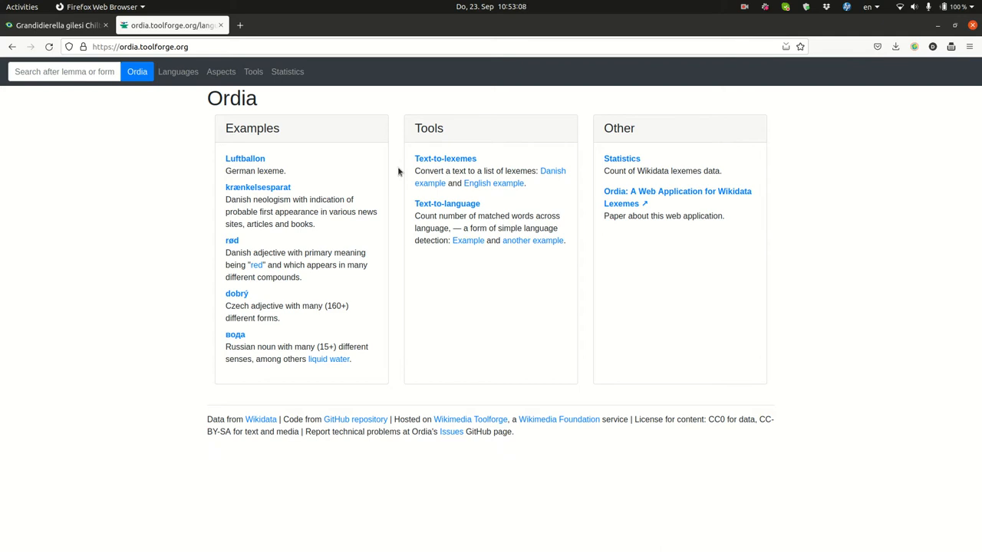
mouse_move(203, 181)
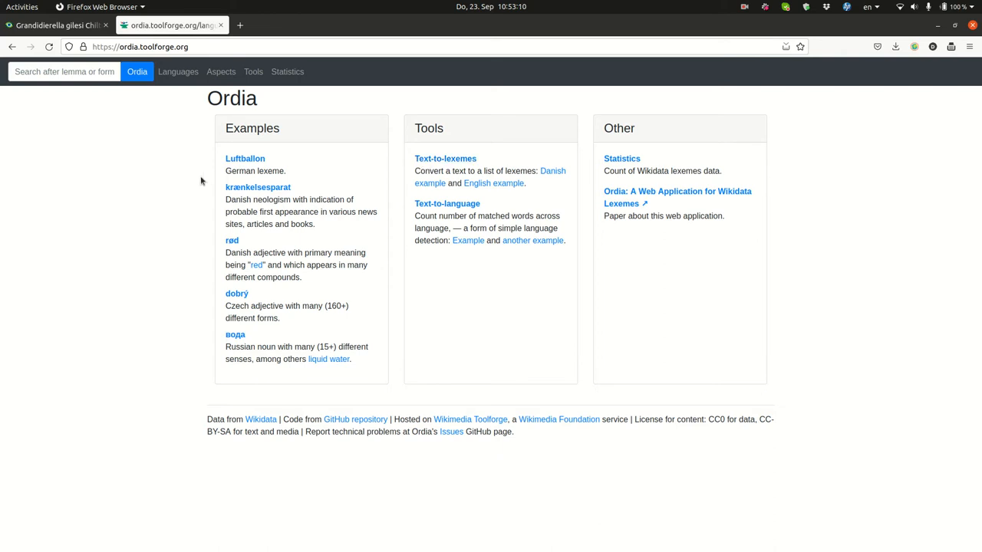
mouse_move(356, 81)
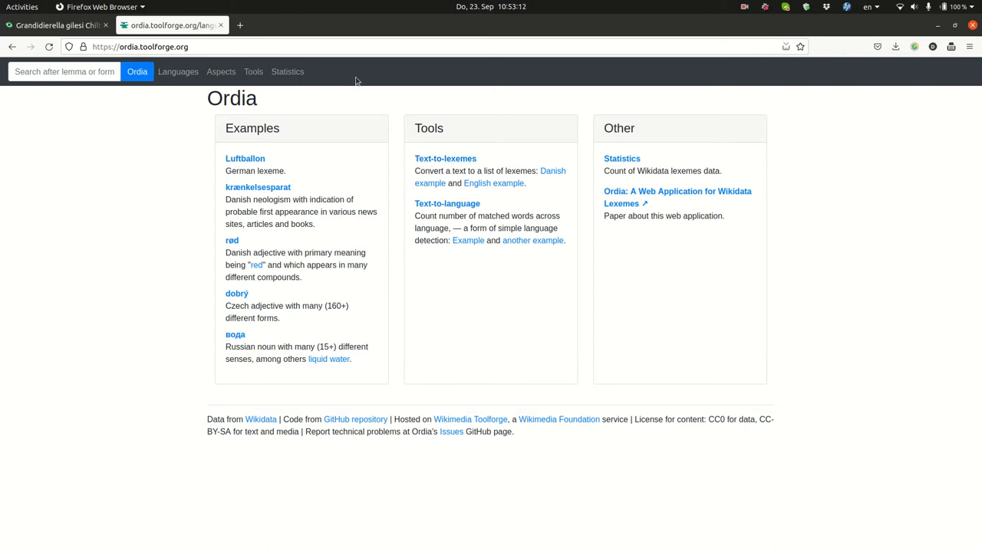
mouse_move(444, 158)
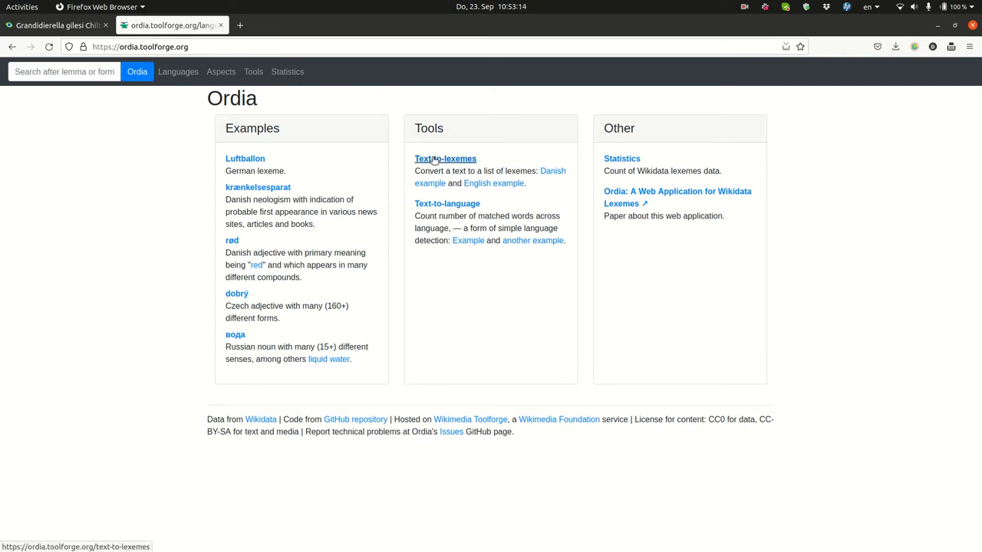
Open the Text to lexemes tool and place the cursor in its text box.
left_click(445, 158)
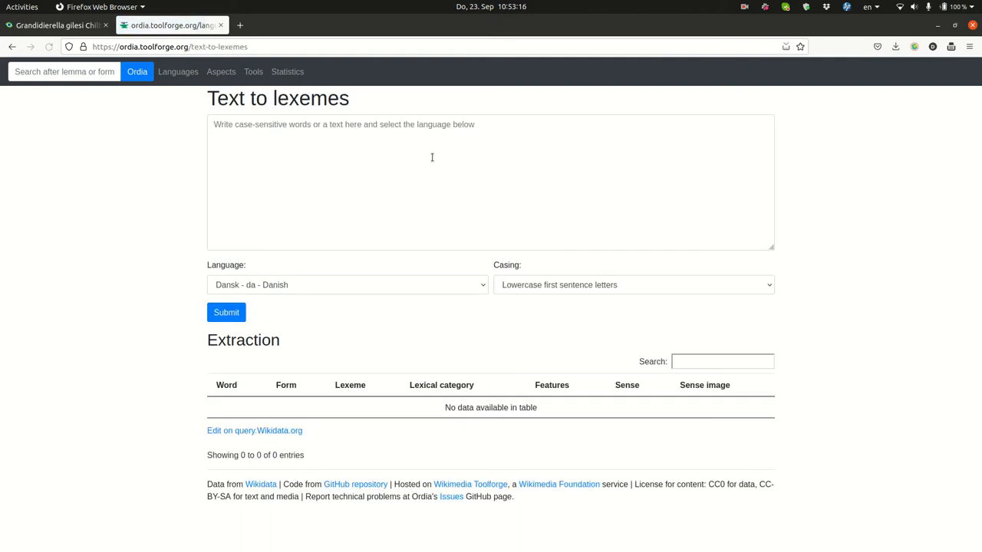
left_click(331, 171)
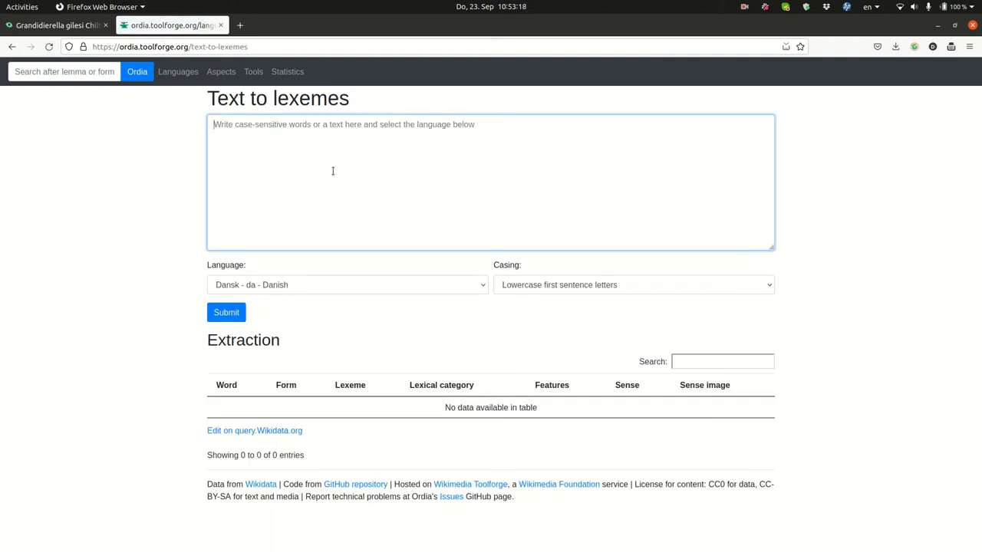
Copy the Grandidierella gilesi article text from the journal tab and return to Ordia.
left_click(54, 24)
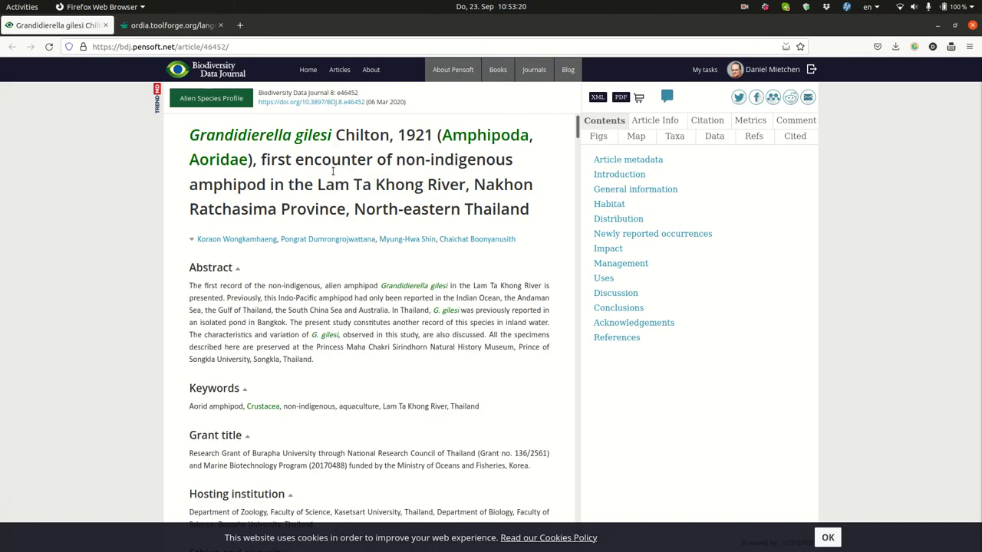
mouse_move(374, 340)
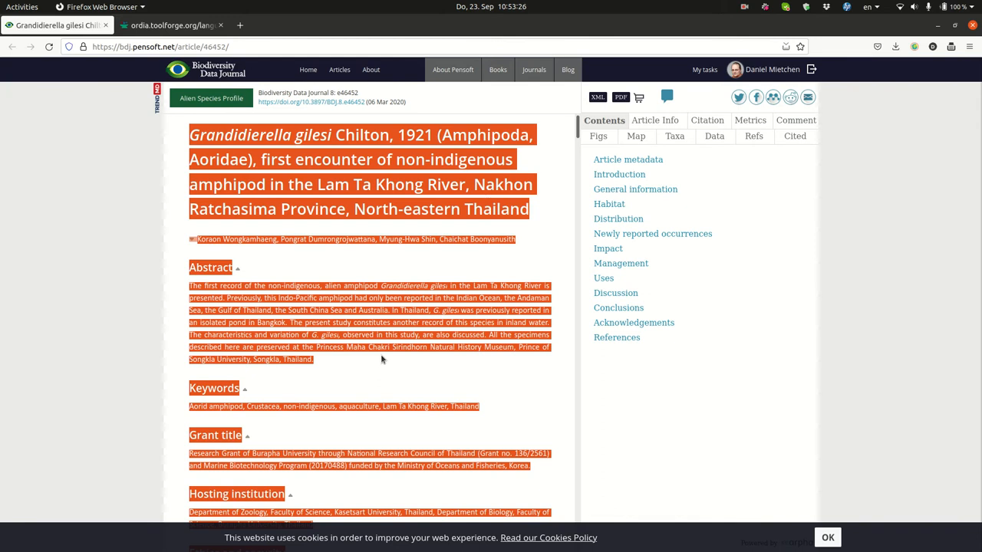
left_click(168, 24)
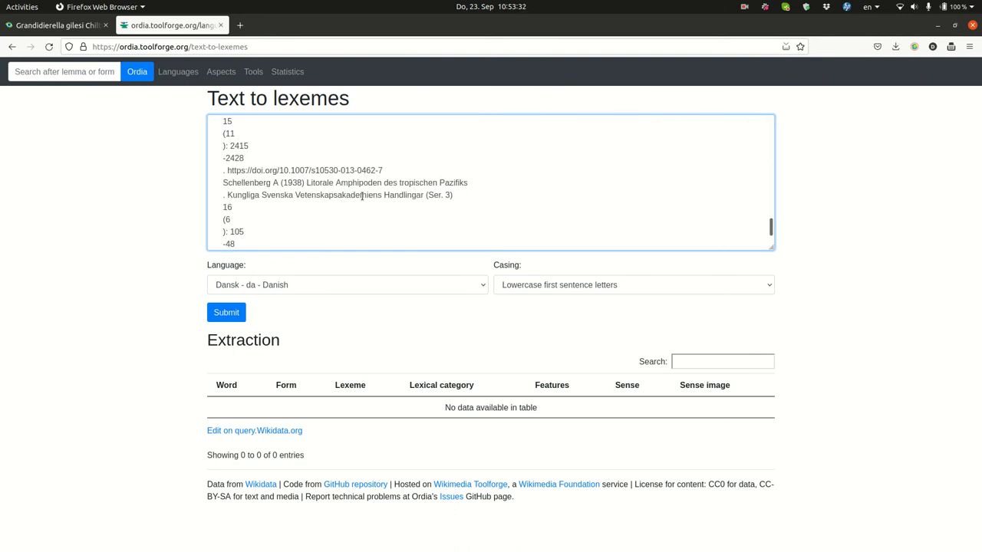
mouse_move(322, 294)
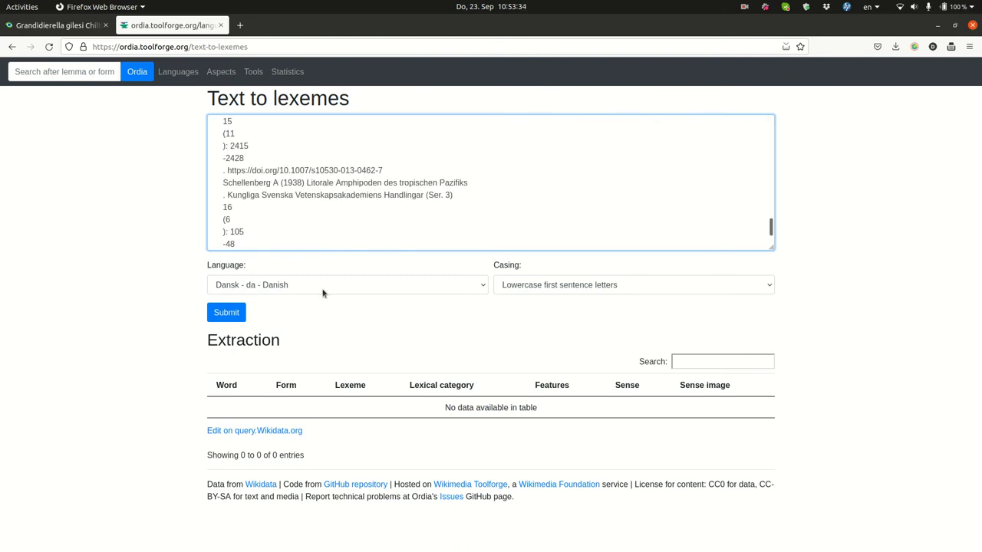
Set the text language to English and the casing to Lowercase.
left_click(347, 284)
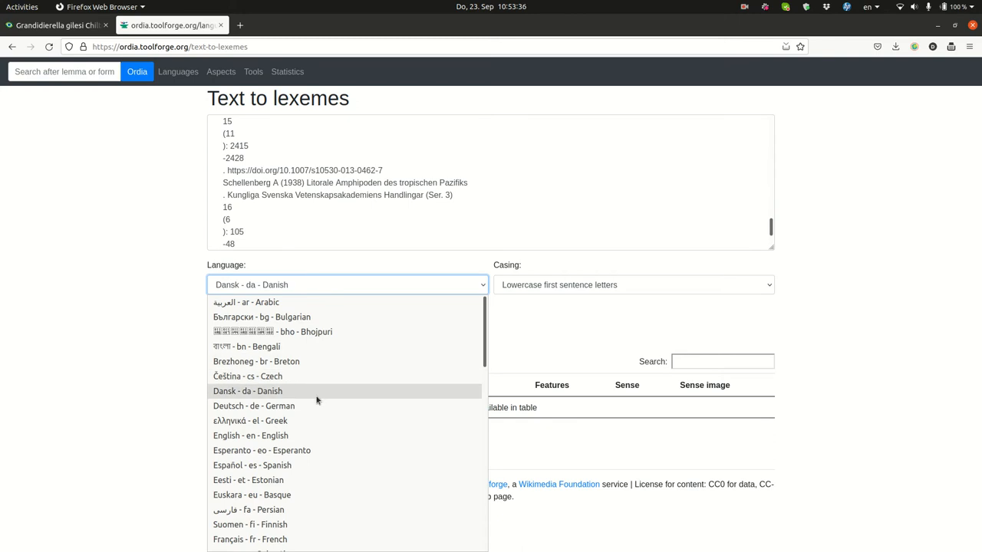
mouse_move(323, 436)
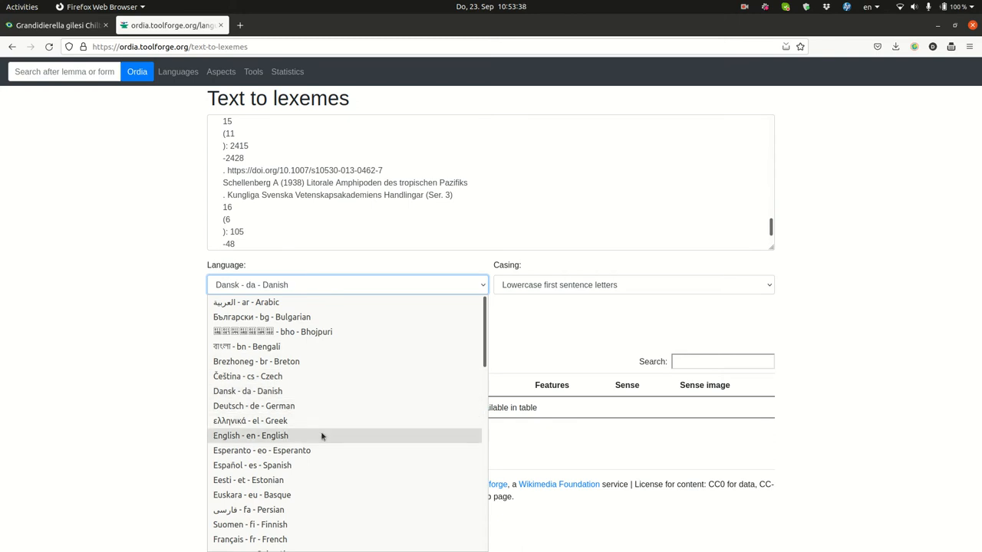
left_click(250, 435)
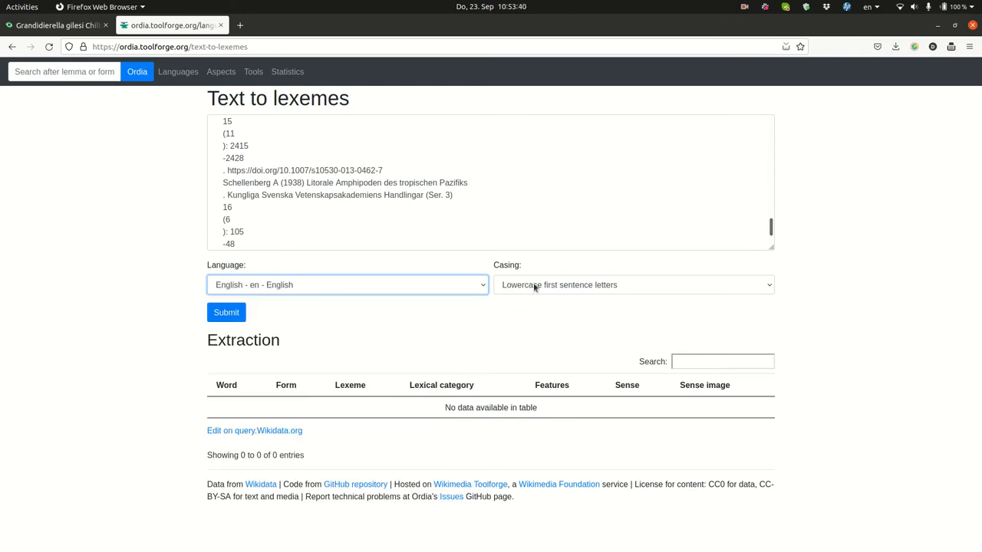
left_click(632, 284)
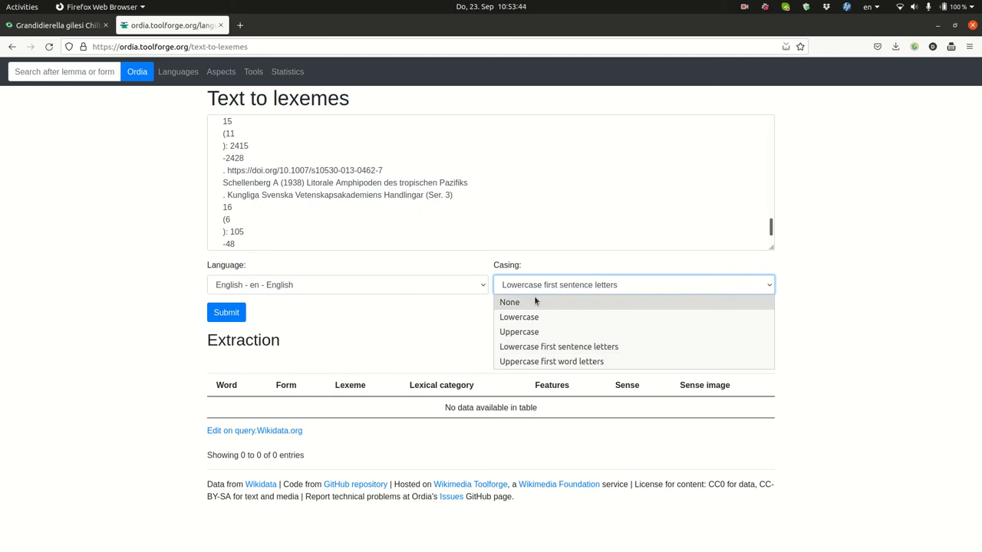
mouse_move(542, 310)
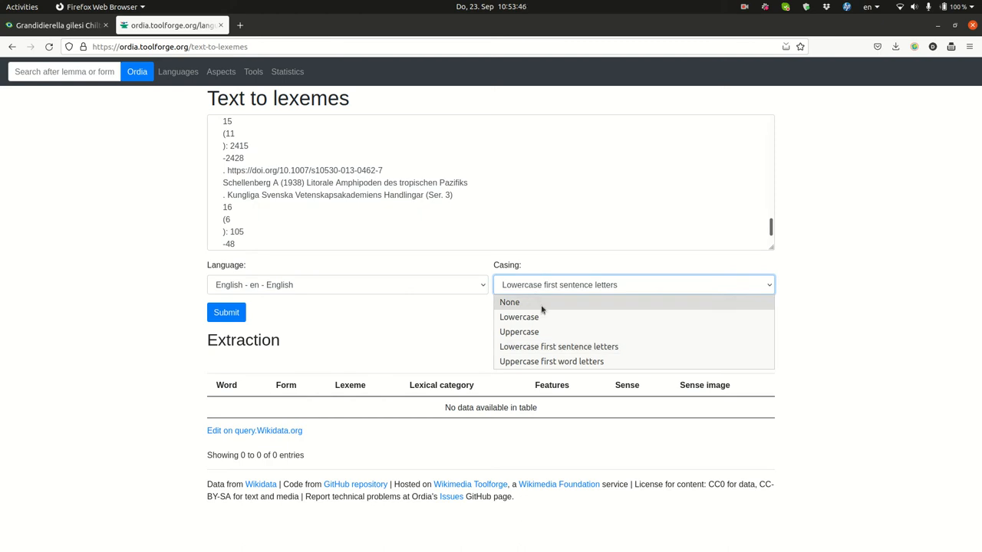
mouse_move(546, 321)
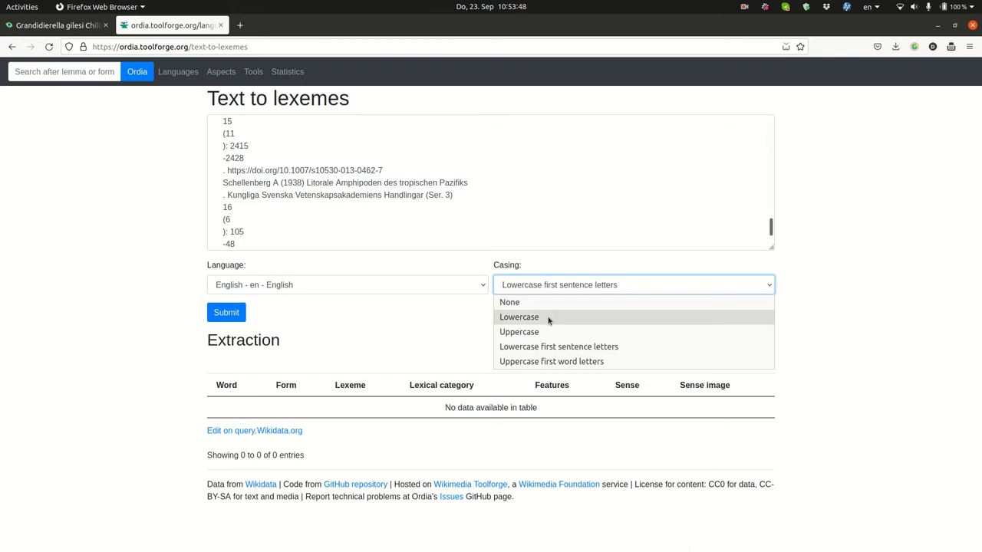
left_click(519, 316)
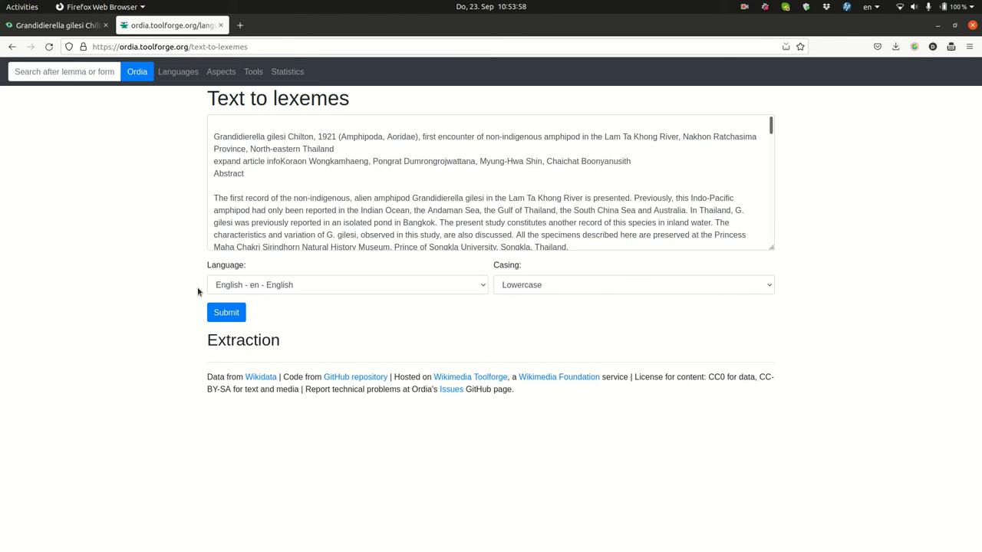
Run the lexeme extraction and browse the alphabetical word list down to the B entries.
left_click(227, 313)
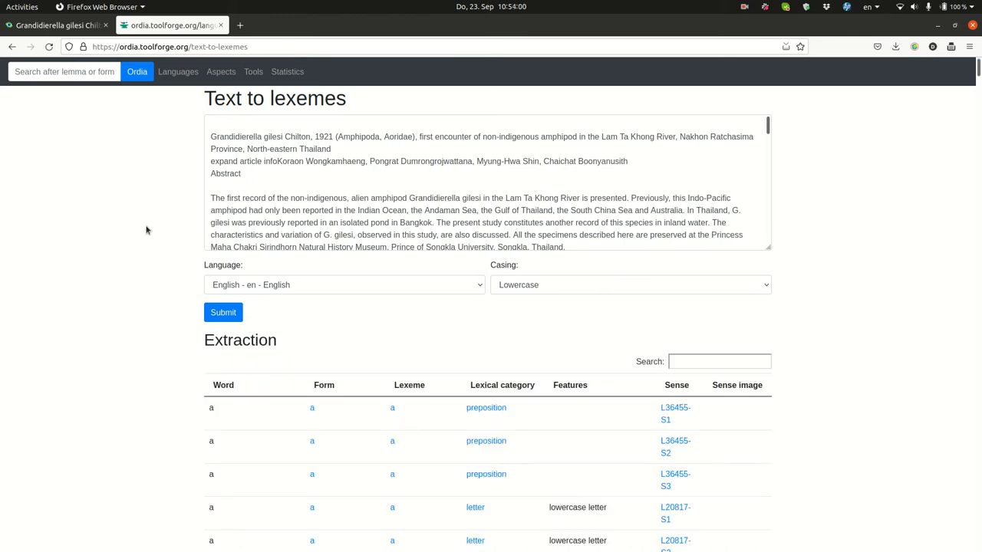
mouse_move(59, 374)
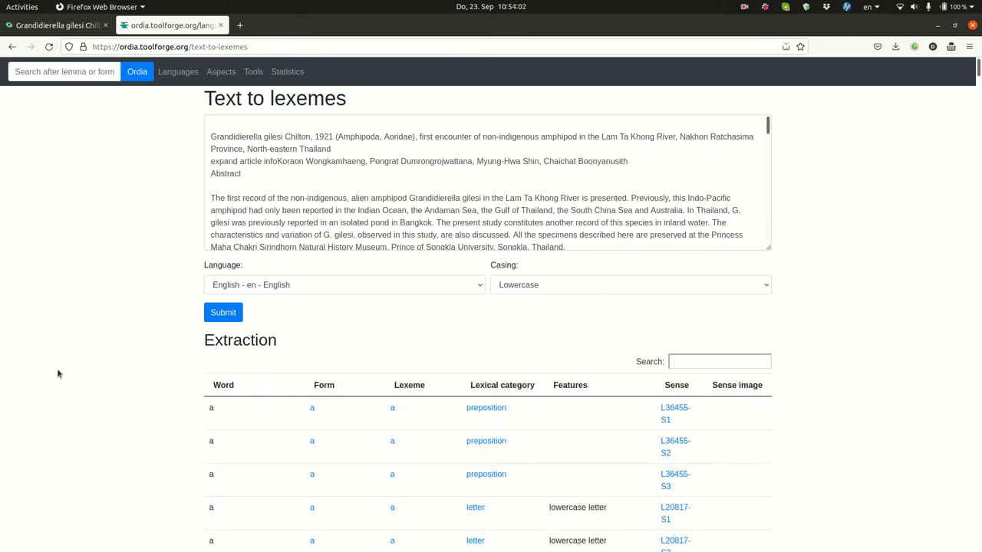
scroll("down", 3)
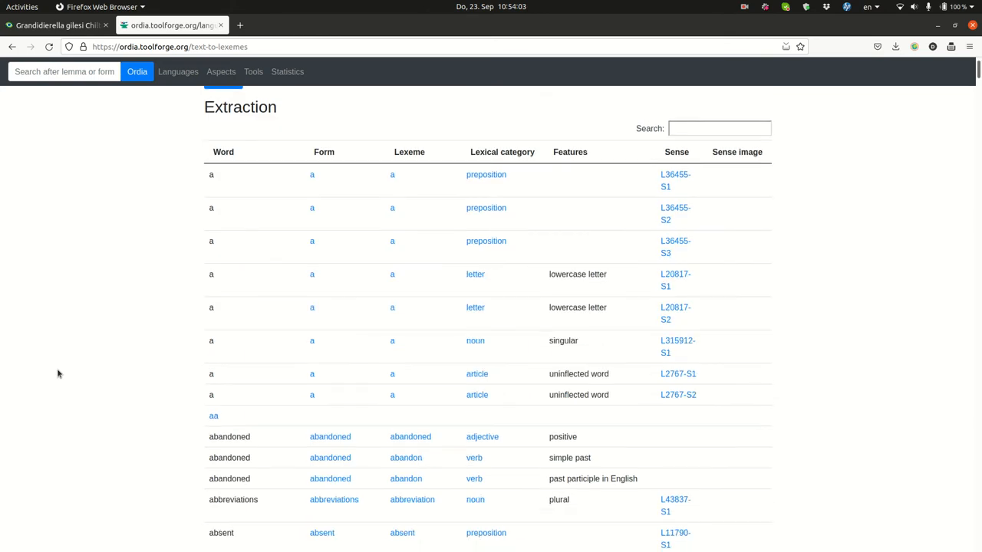
scroll("down", 3)
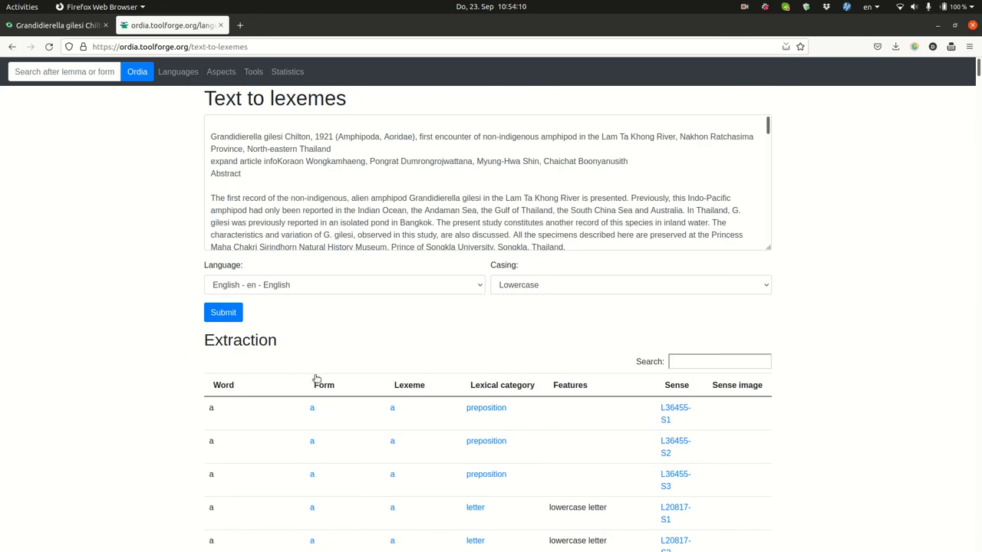
mouse_move(322, 387)
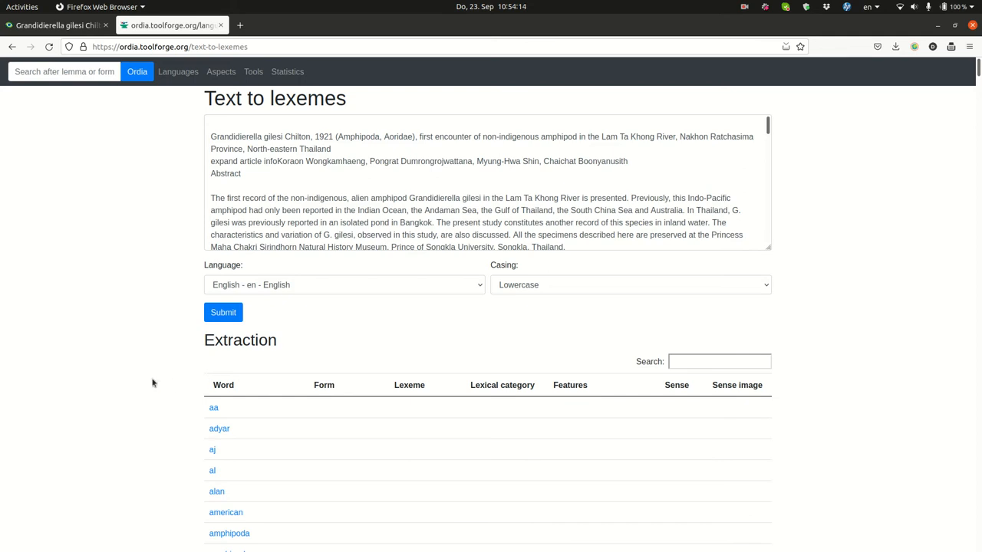
scroll("down", 3)
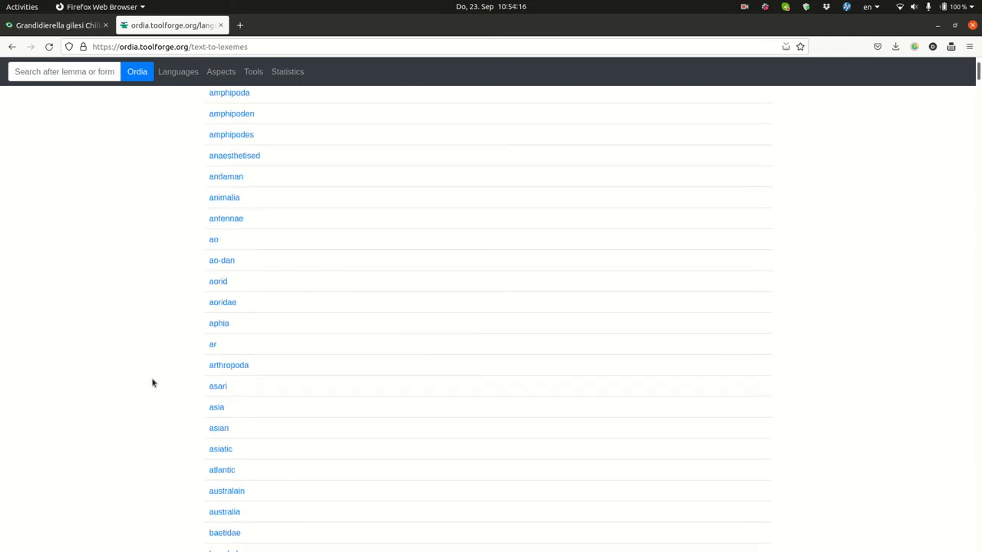
scroll("down", 3)
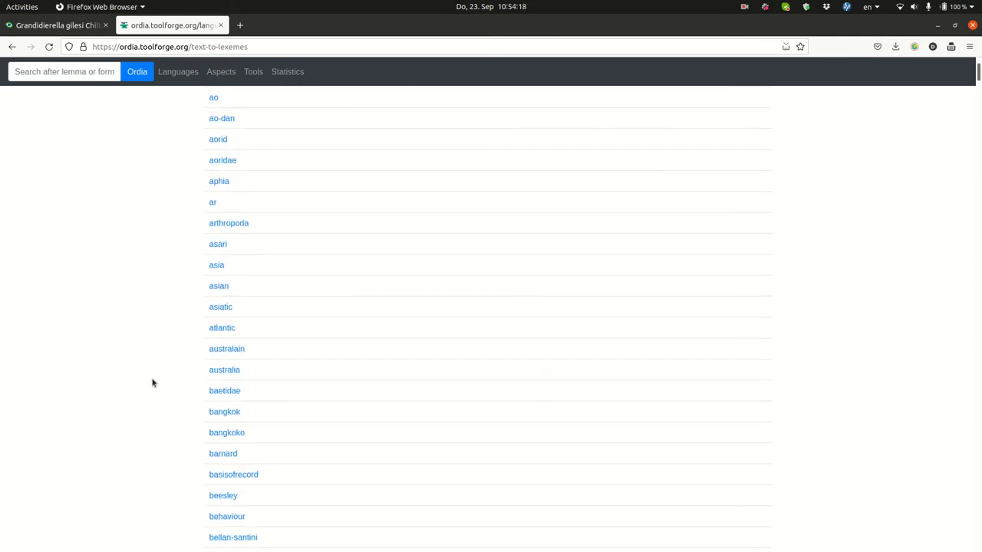
mouse_move(251, 328)
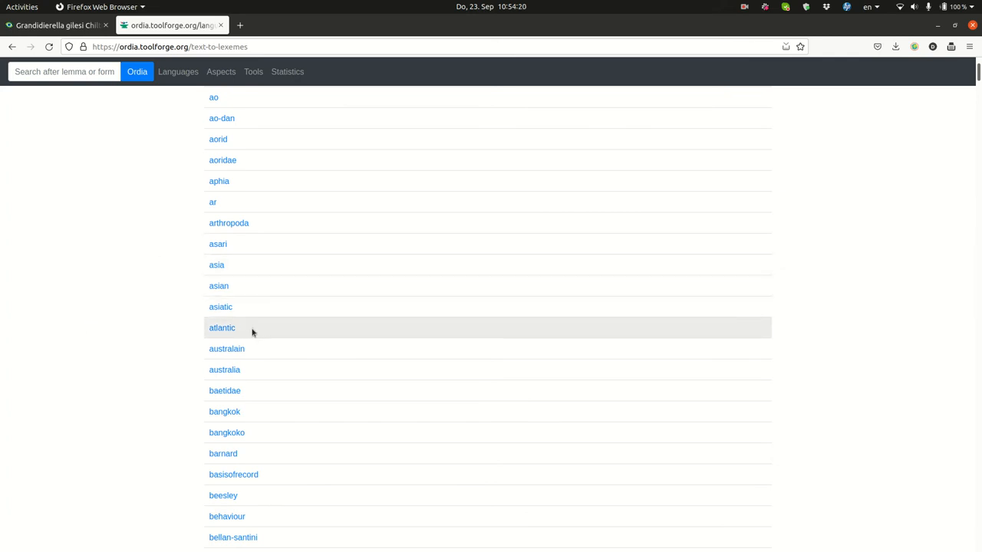
scroll("down", 3)
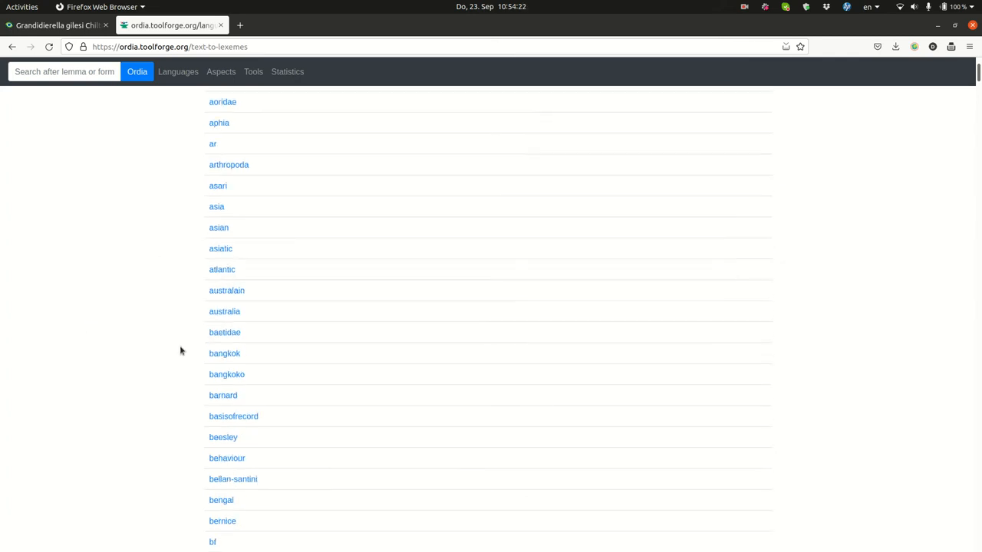
scroll("down", 3)
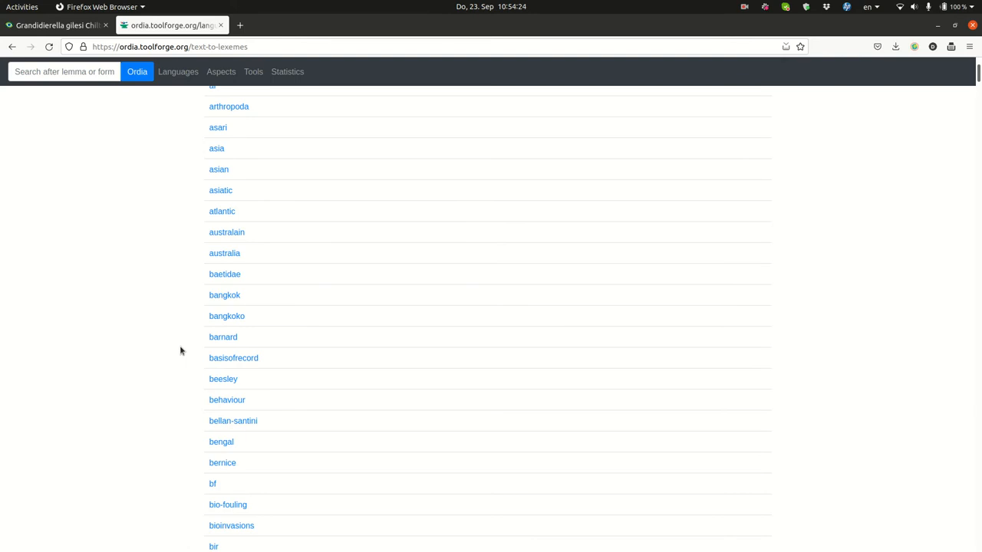
scroll("down", 3)
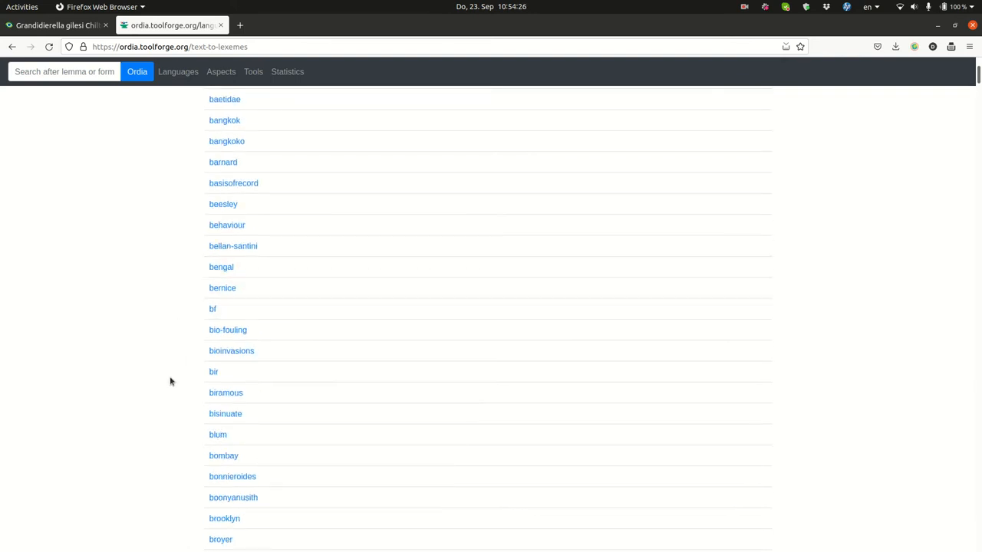
mouse_move(183, 380)
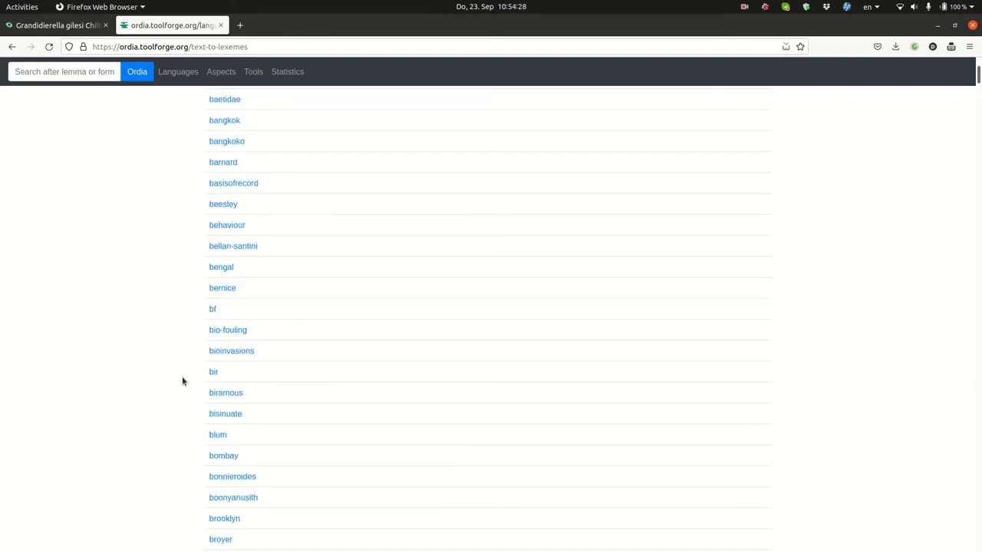
mouse_move(230, 350)
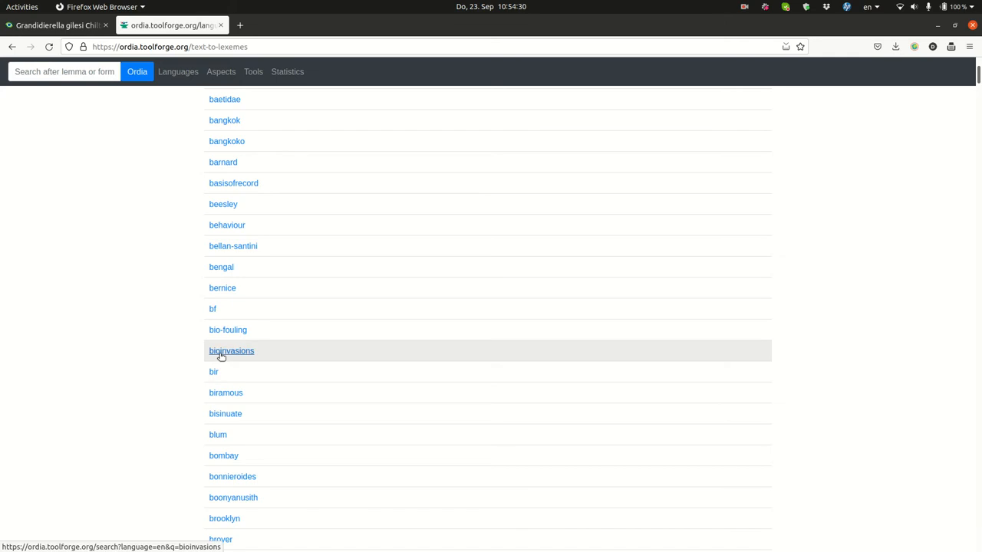
Look up 'bioinvasions' in a new tab, landing on a no-lexeme-found search page.
left_click(230, 350)
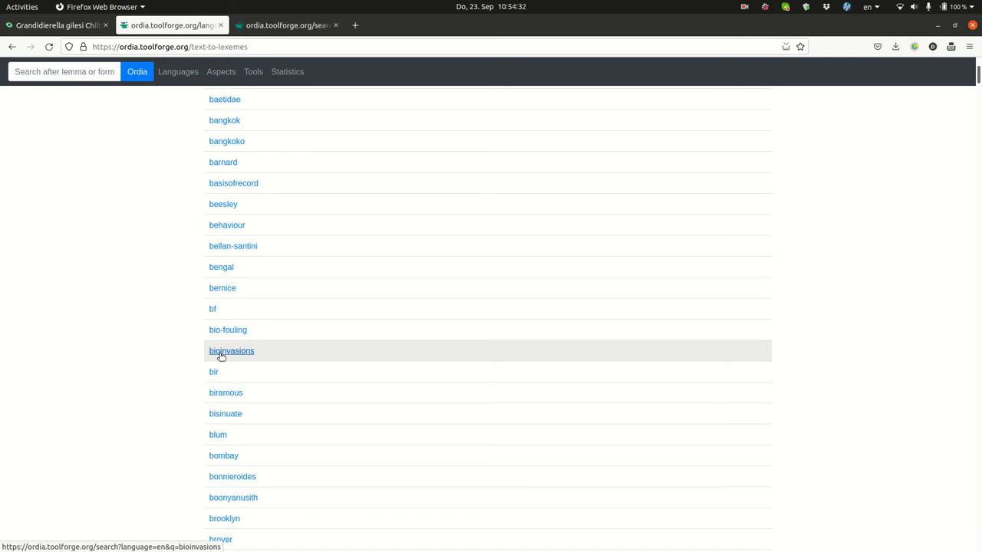
left_click(230, 349)
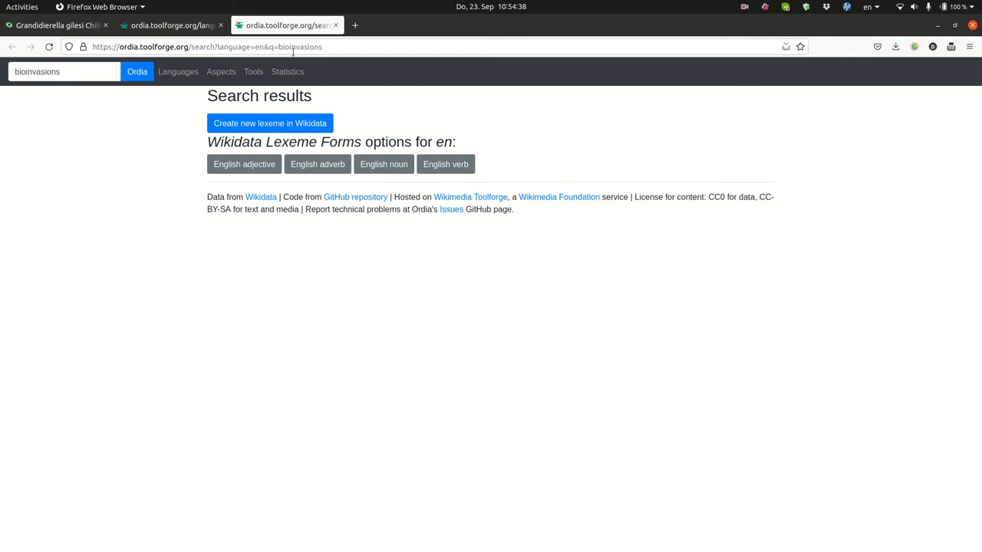
mouse_move(246, 306)
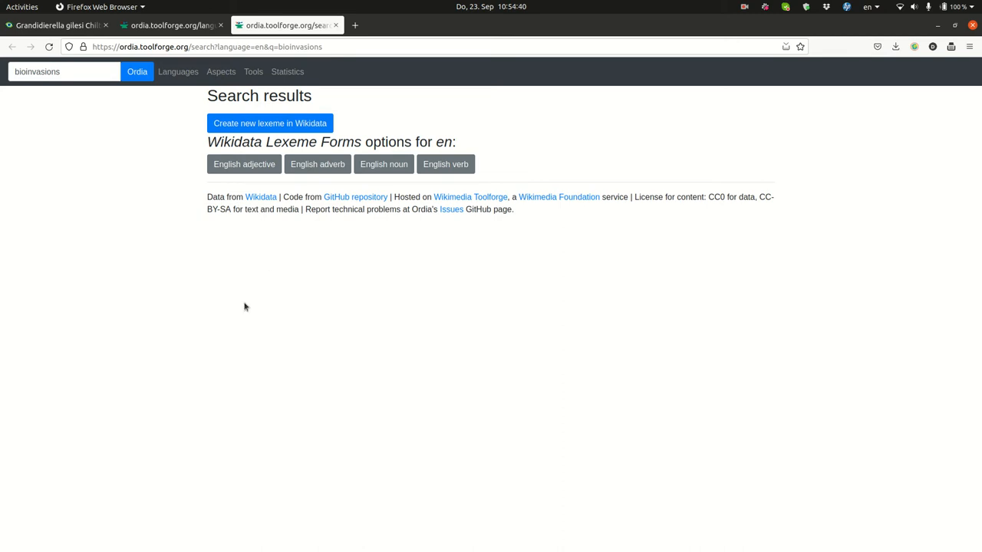
mouse_move(241, 178)
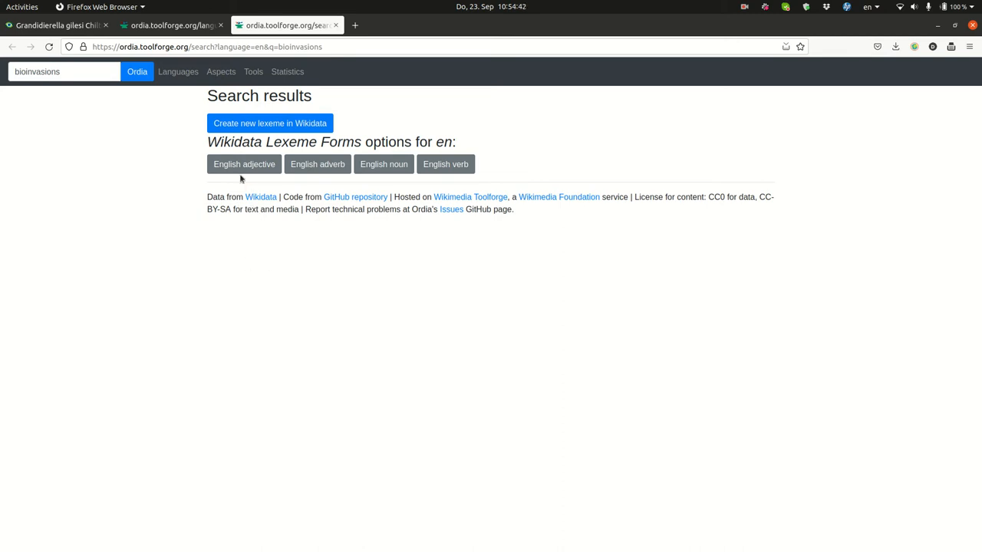
mouse_move(375, 135)
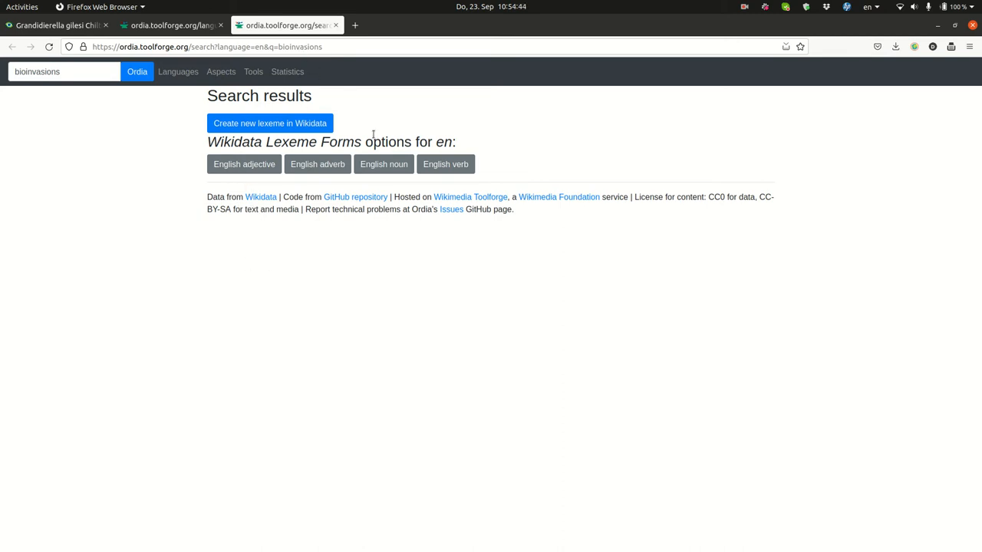
Create the English noun lexeme with singular 'bioinvasion' and plural 'bioinvasions'.
left_click(383, 163)
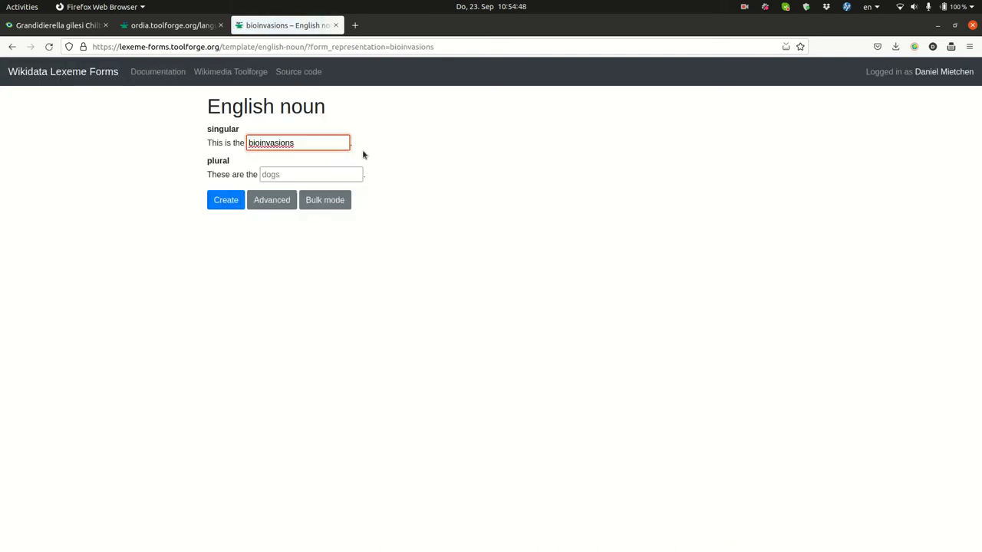
left_click(310, 175)
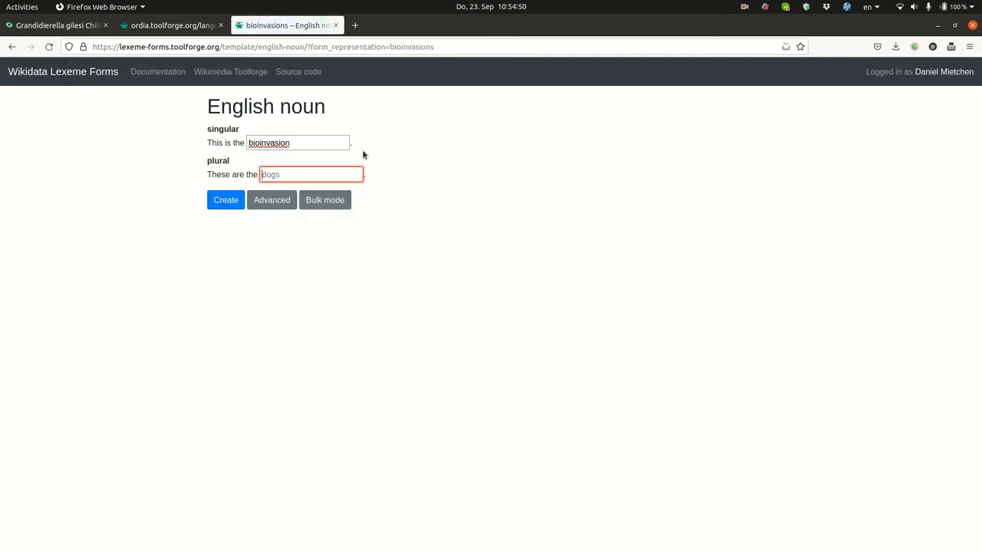
type("bioinvasions")
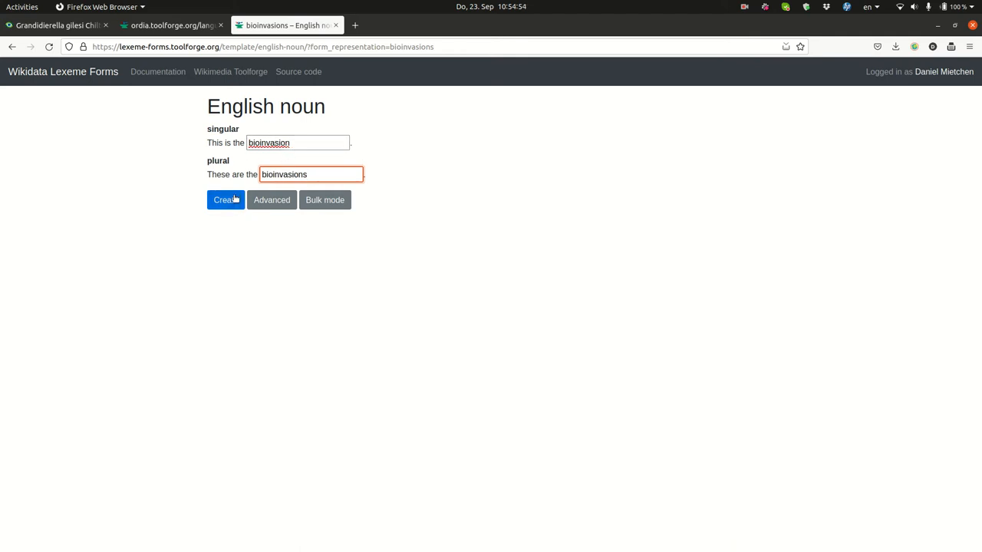
left_click(225, 199)
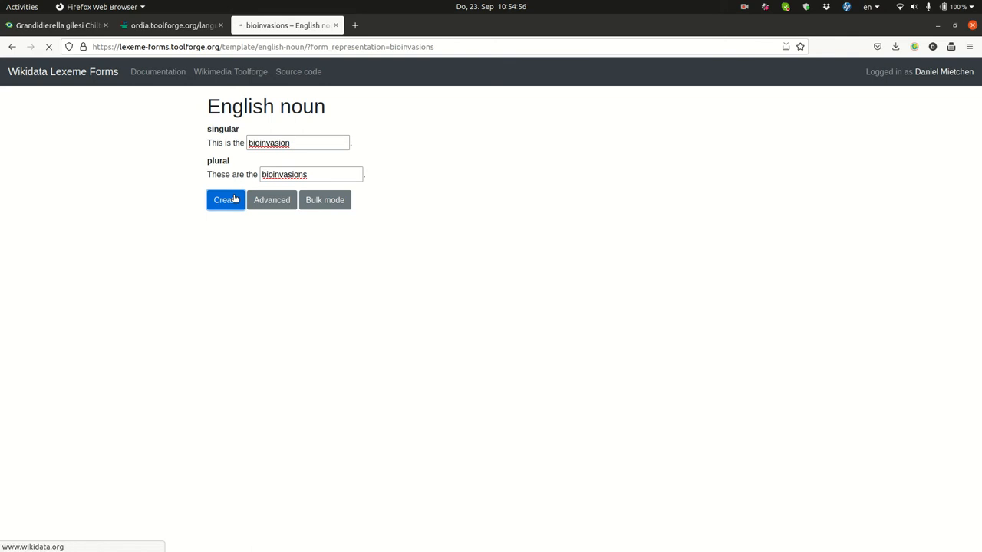
left_click(224, 199)
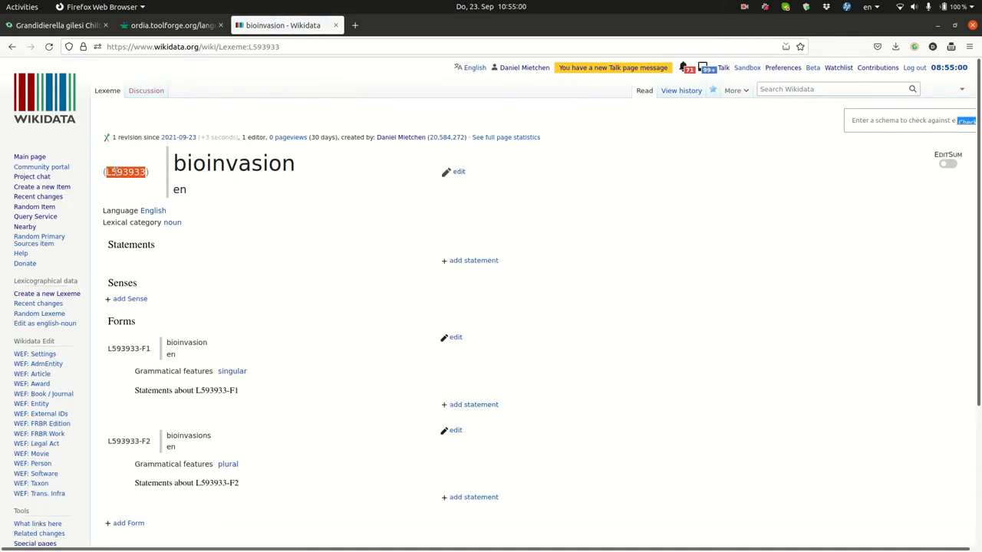
mouse_move(330, 295)
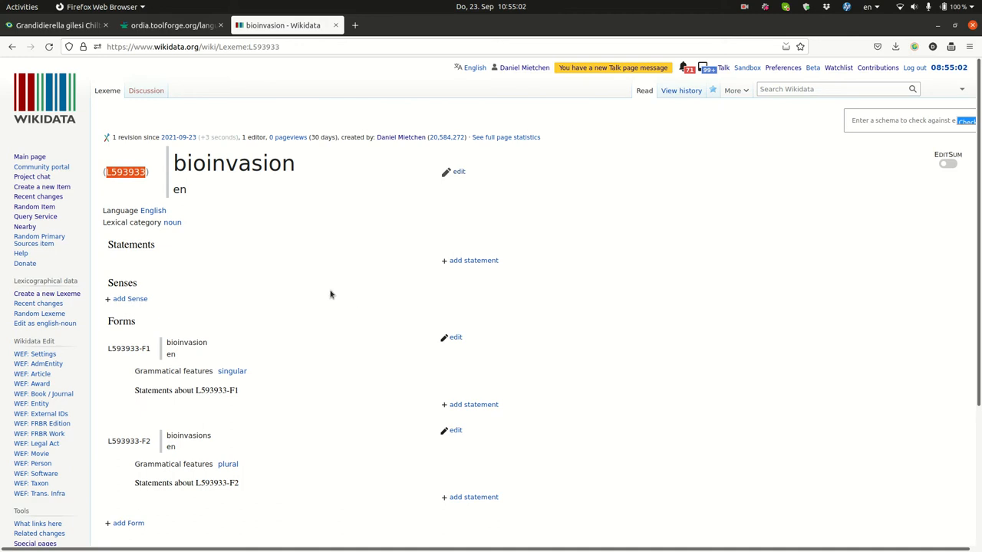
Add an English sense glossed as increasing occurrence of a species into a new habitat.
left_click(129, 297)
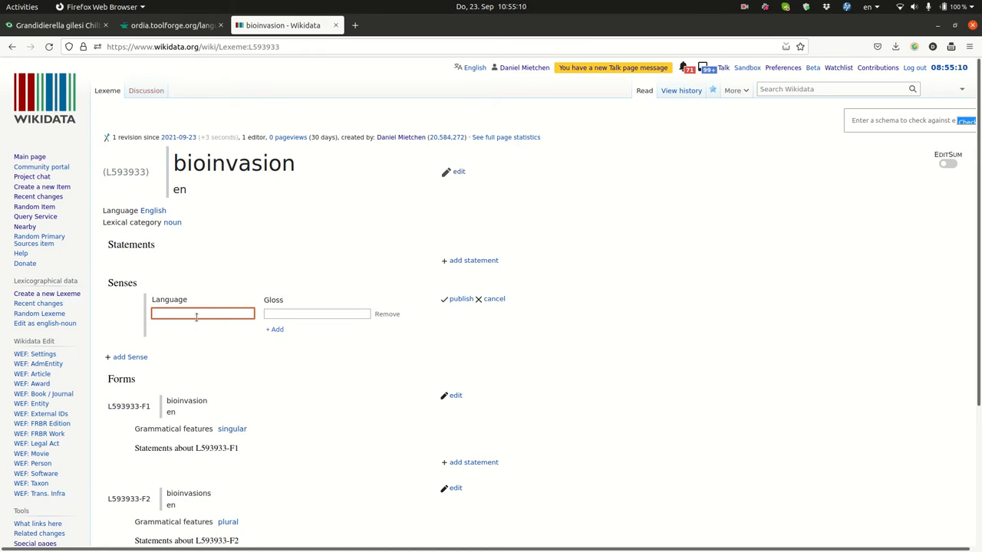
type("eng")
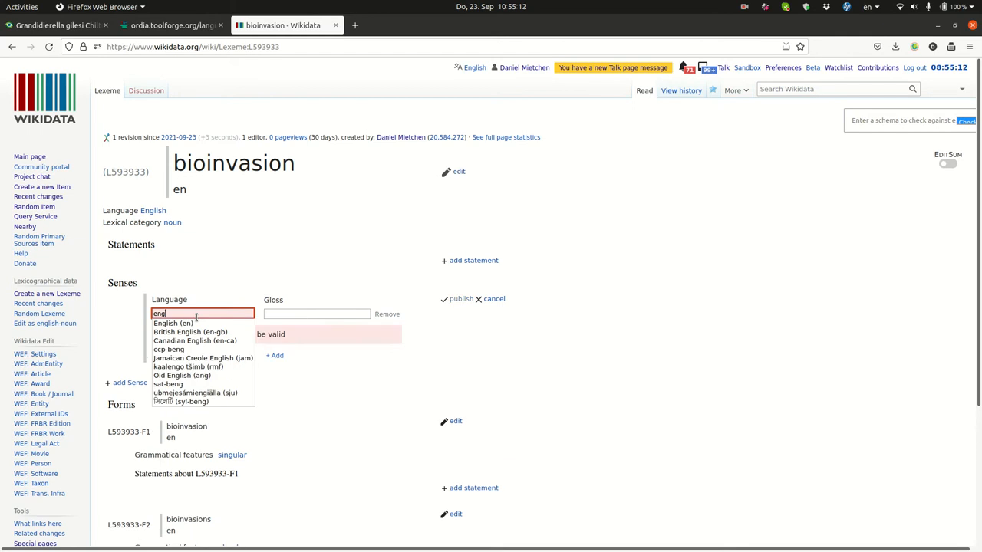
left_click(171, 322)
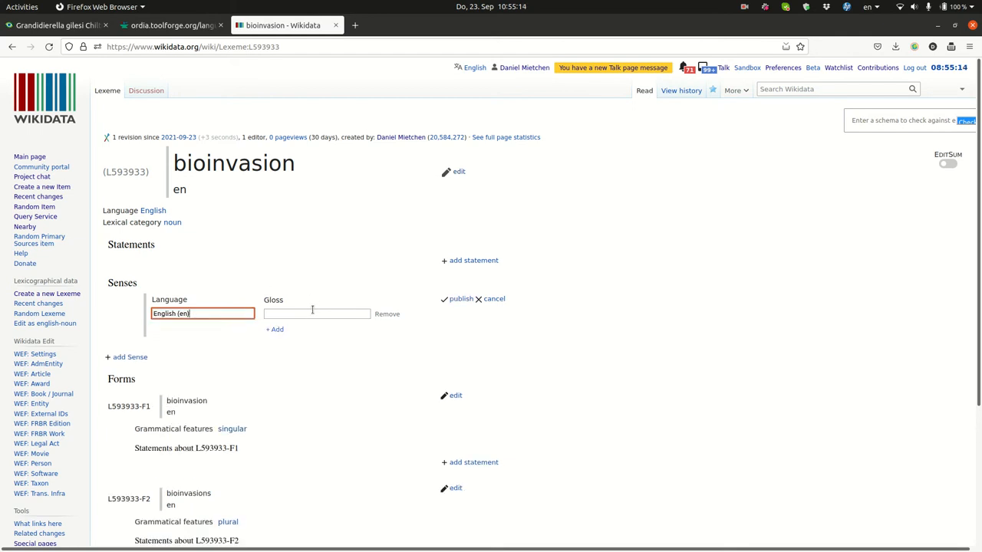
left_click(316, 313)
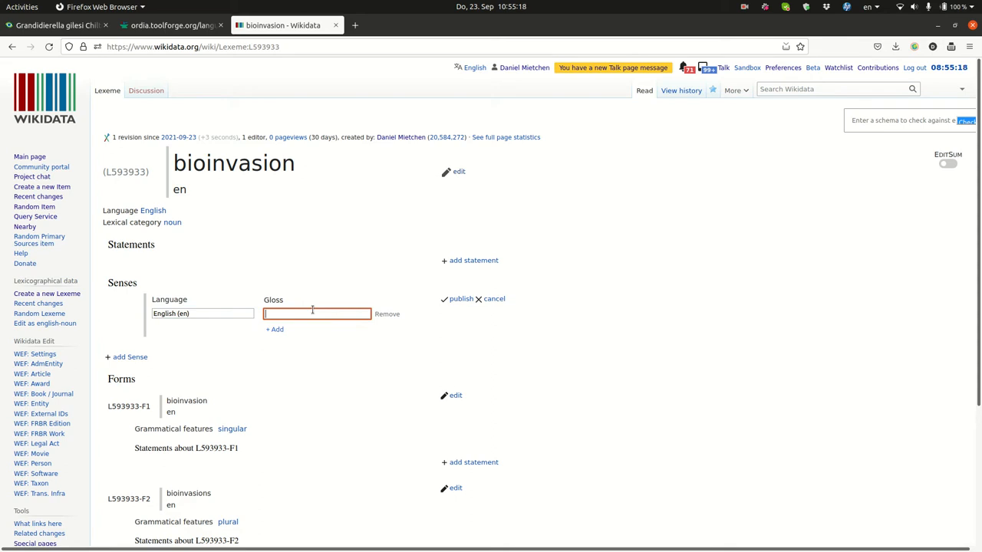
type("introd")
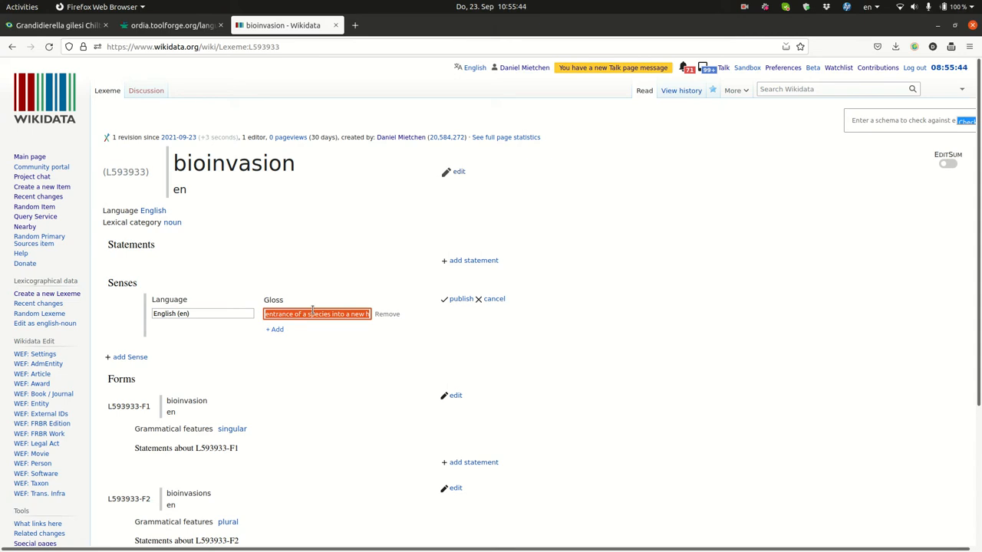
type("occur of a species into a new habitat")
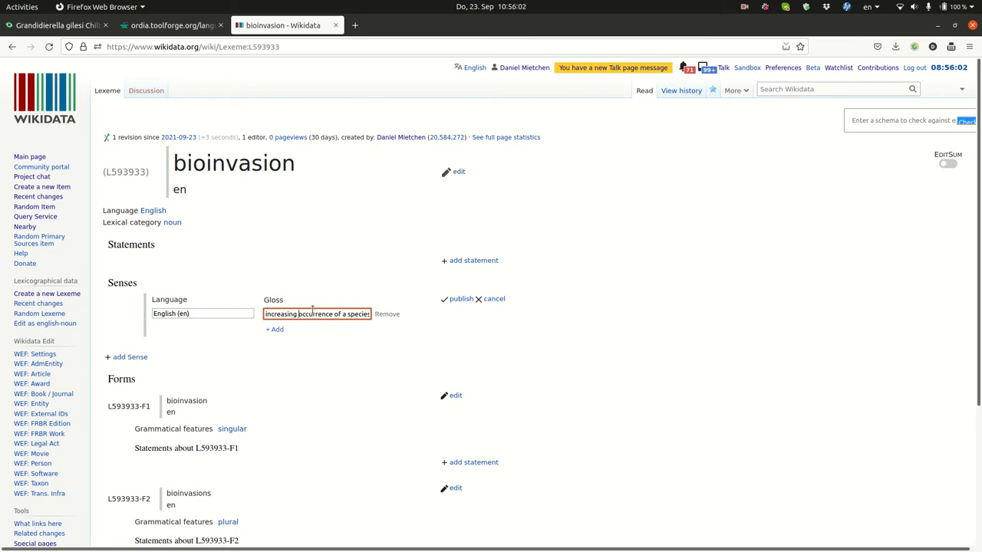
Publish the sense and add an 'item for this sense' statement linking to biological invasion.
left_click(460, 298)
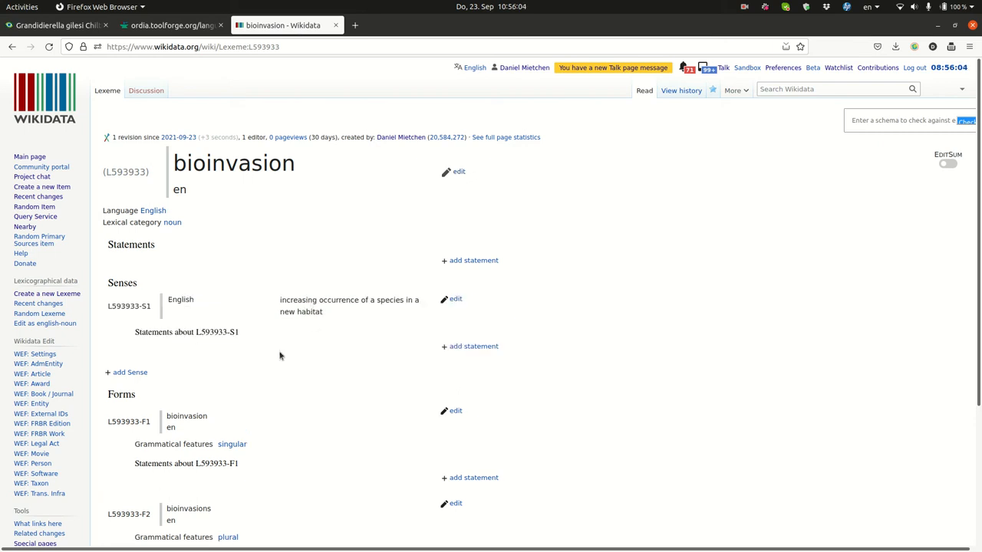
mouse_move(291, 273)
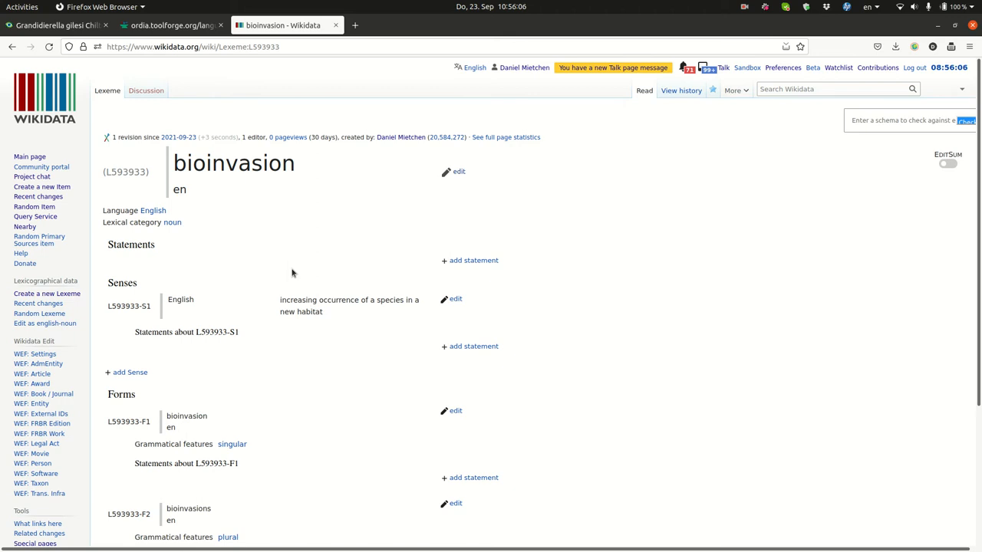
mouse_move(193, 341)
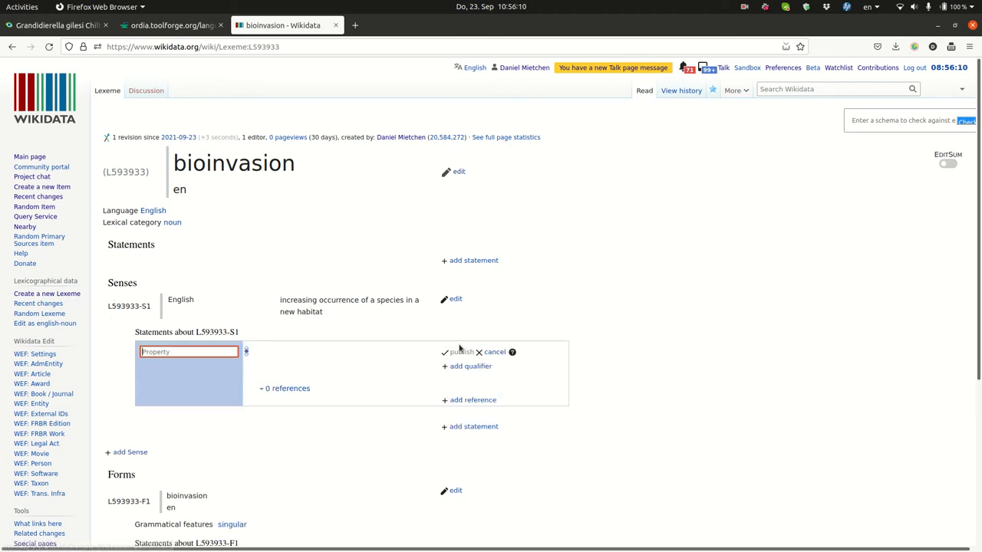
type("item for this sense")
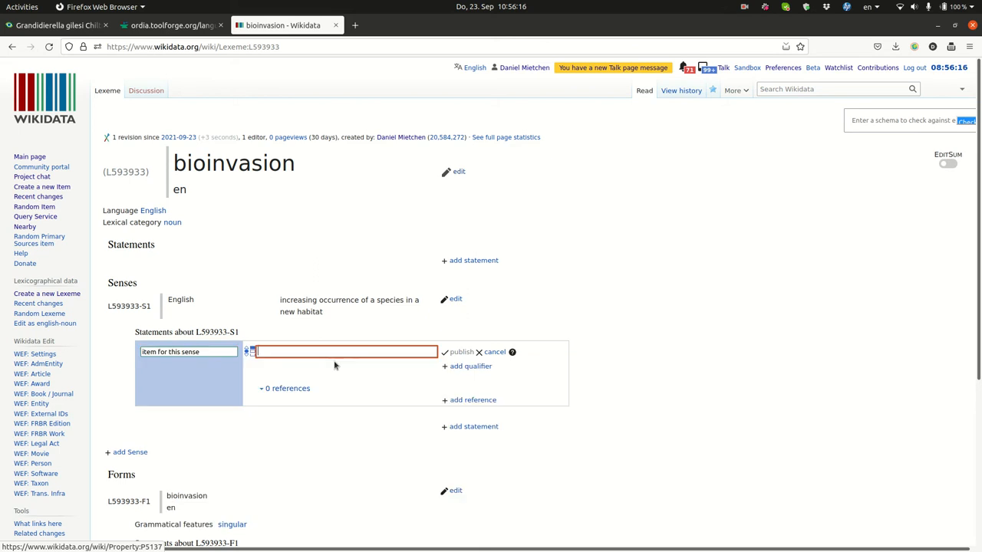
type("bioinva")
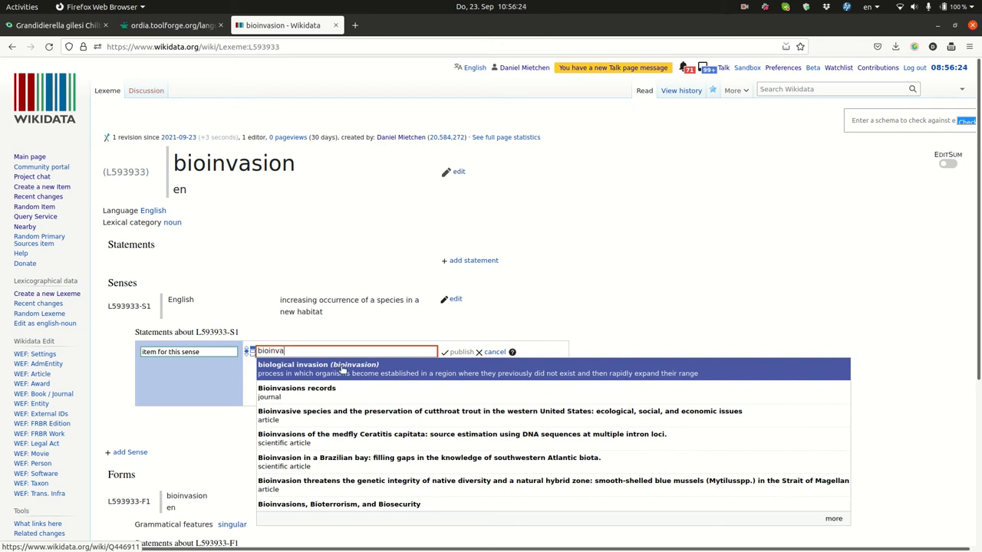
left_click(318, 365)
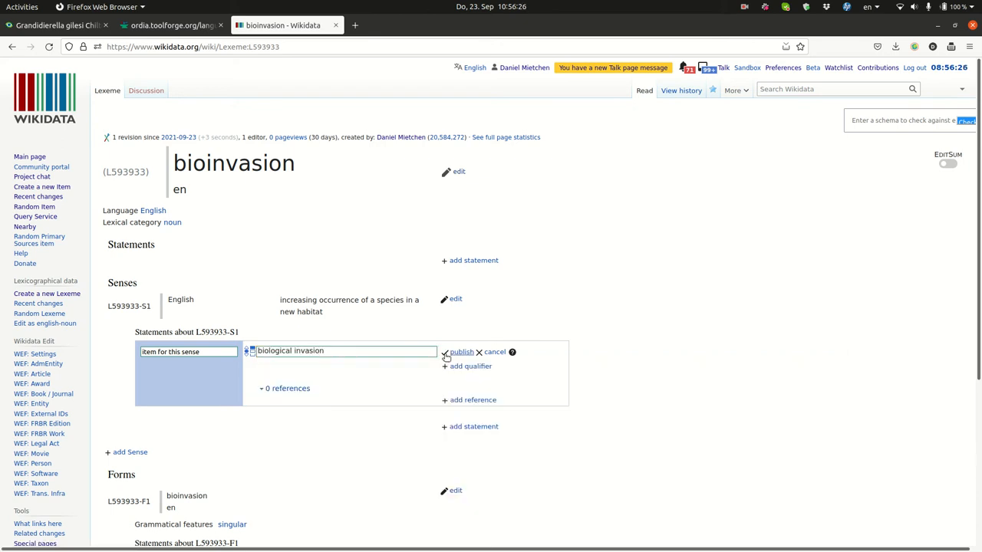
left_click(460, 352)
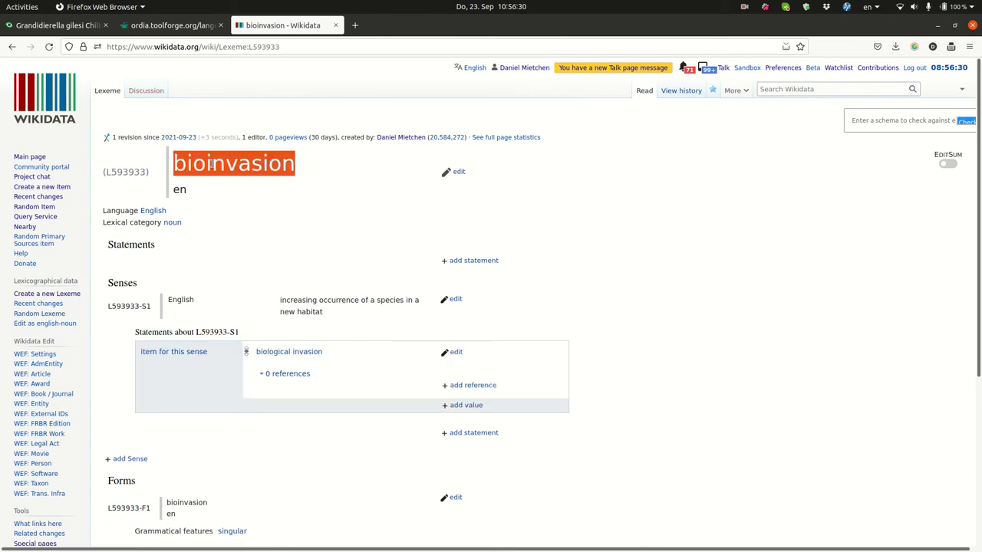
Review the biological invasion item in a new tab, scrolling through its statements.
left_click(289, 352)
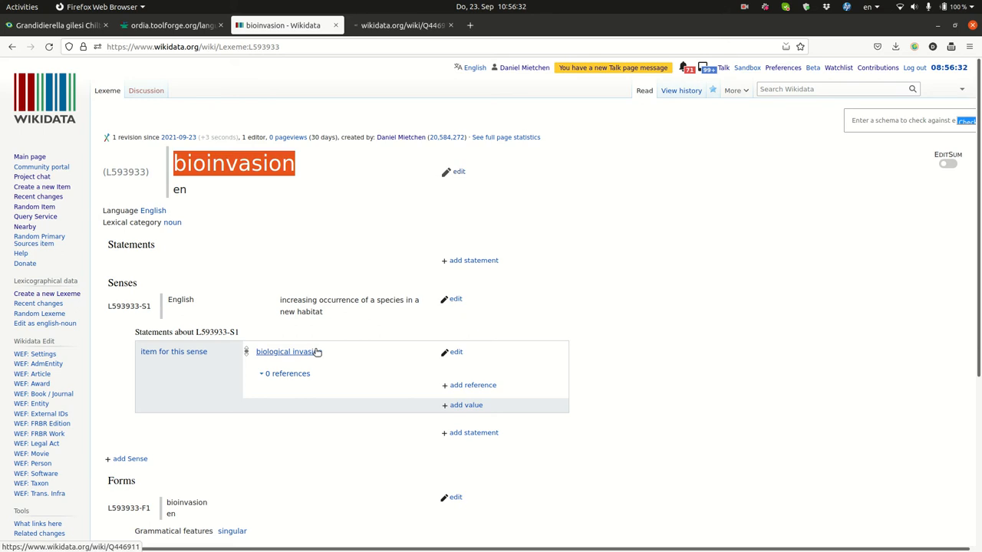
left_click(286, 352)
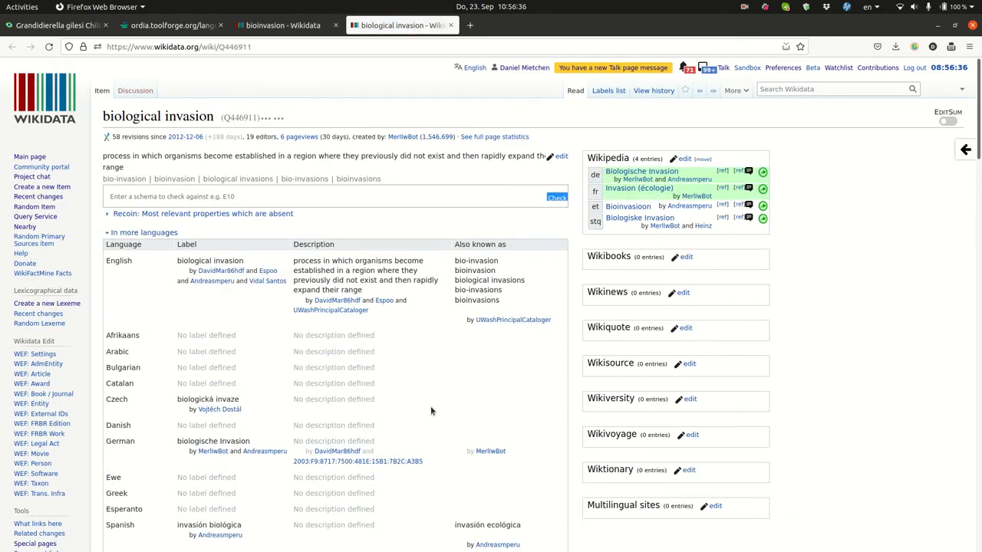
scroll("down", 3)
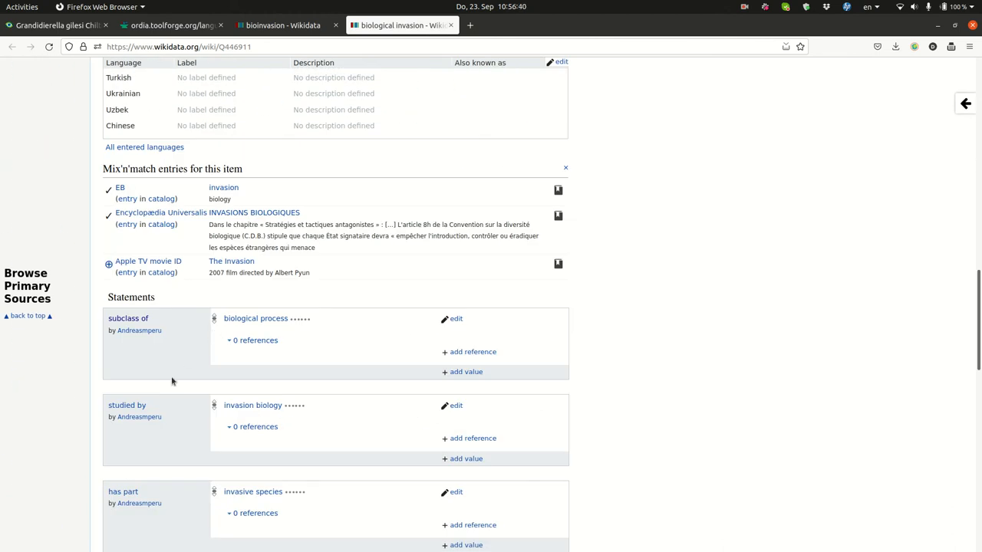
scroll("down", 3)
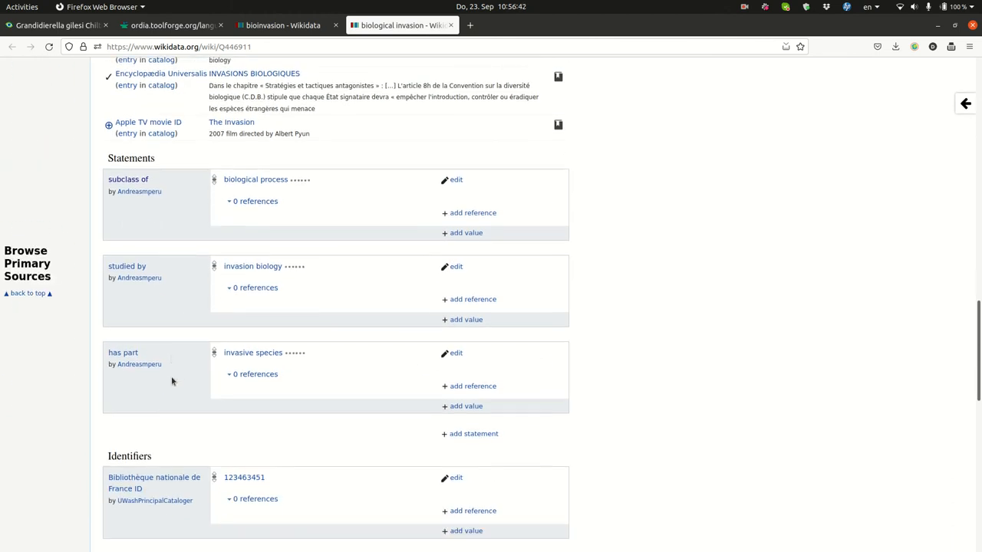
scroll("down", 3)
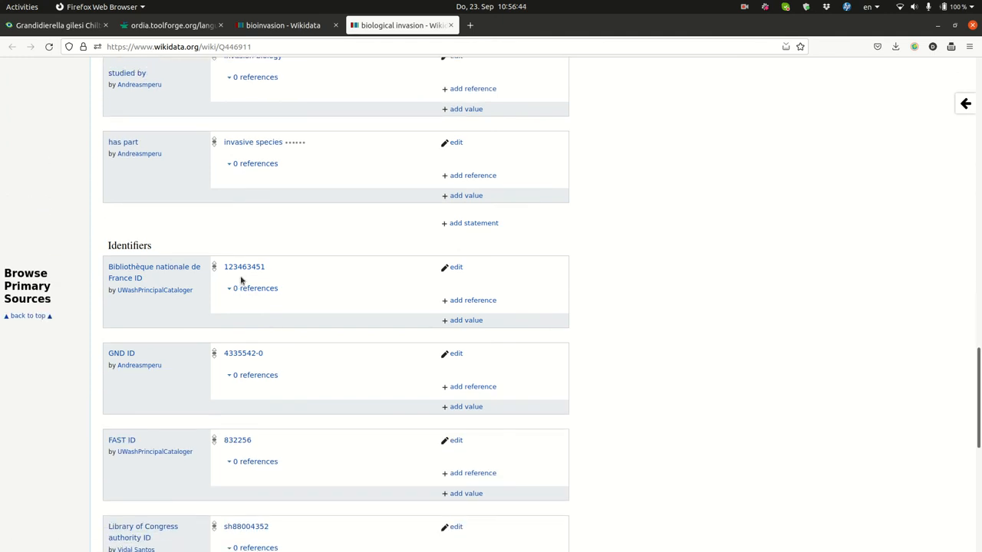
scroll("down", 3)
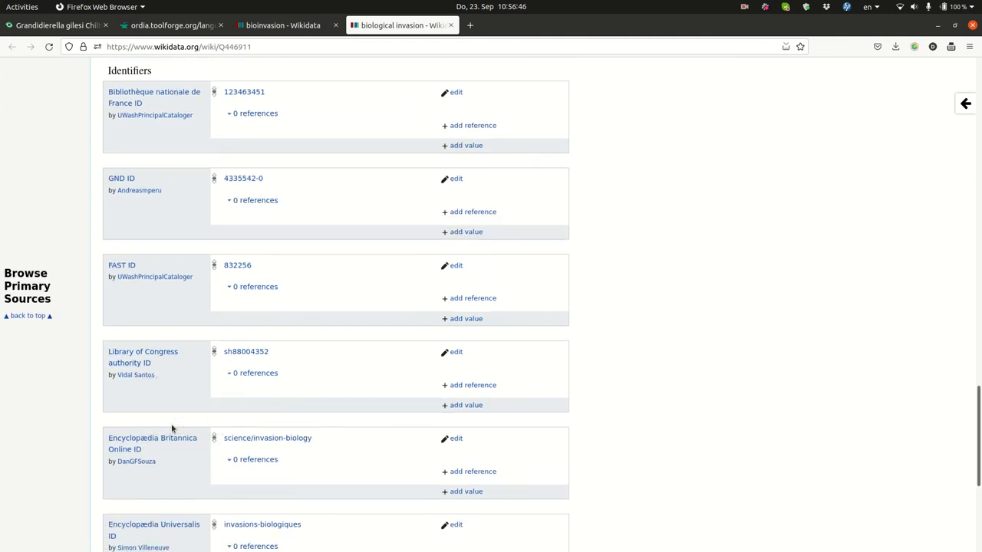
scroll("down", 3)
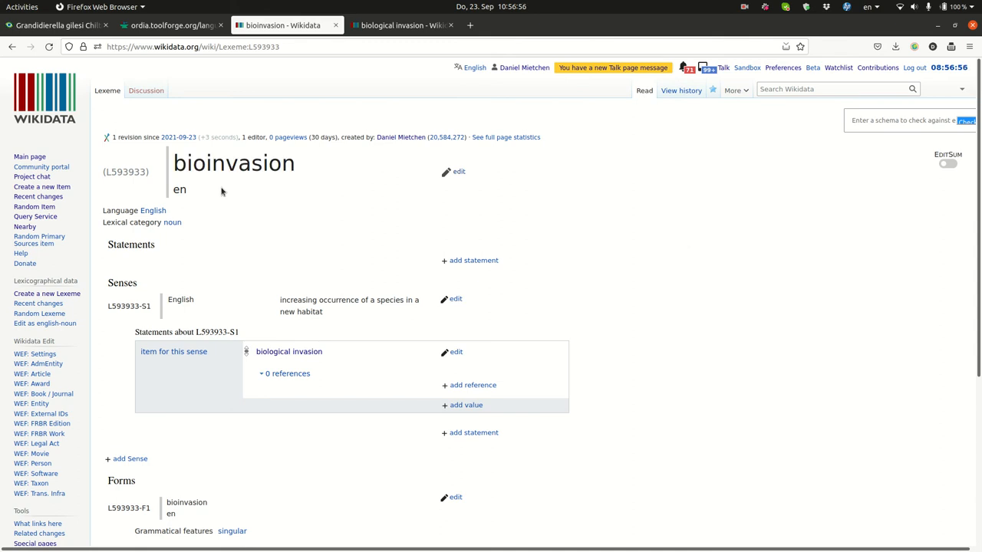
Search Ordia for L593933 and view its forms, sense gloss and empty compounds table.
double_click(126, 171)
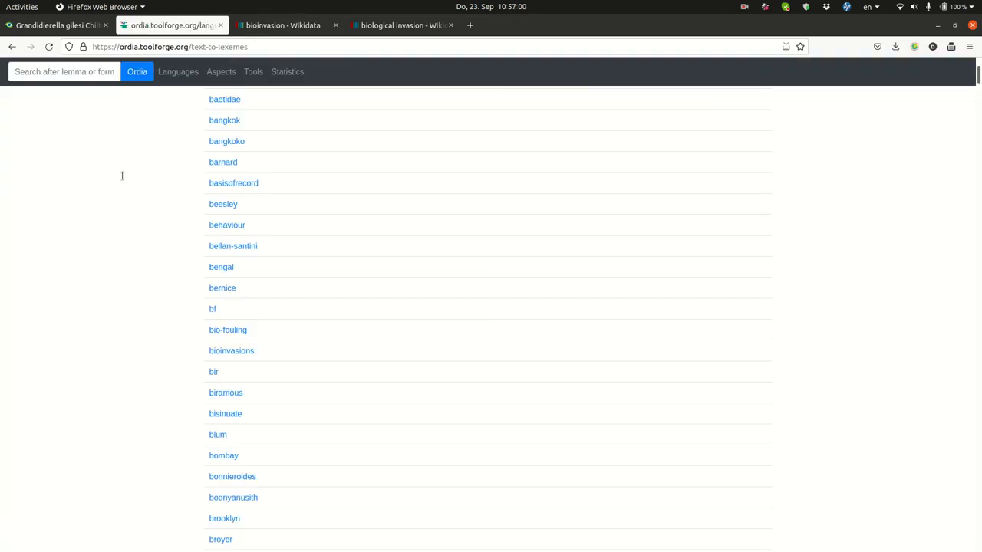
left_click(65, 72)
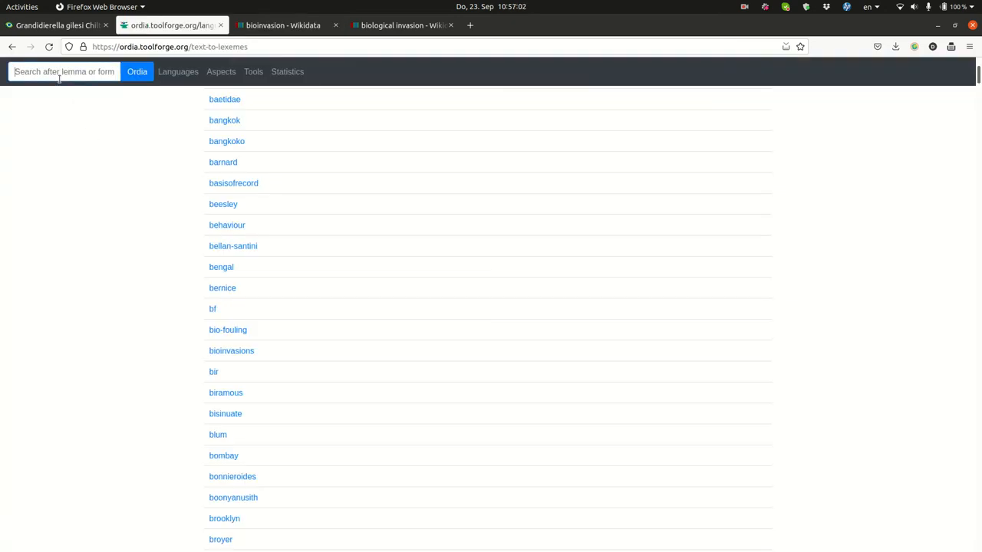
type("L593933")
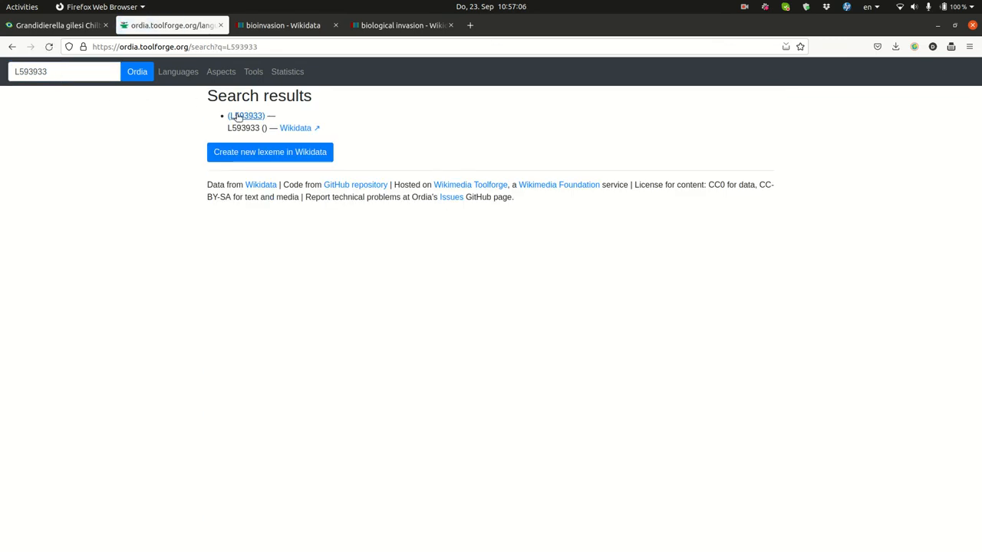
left_click(245, 115)
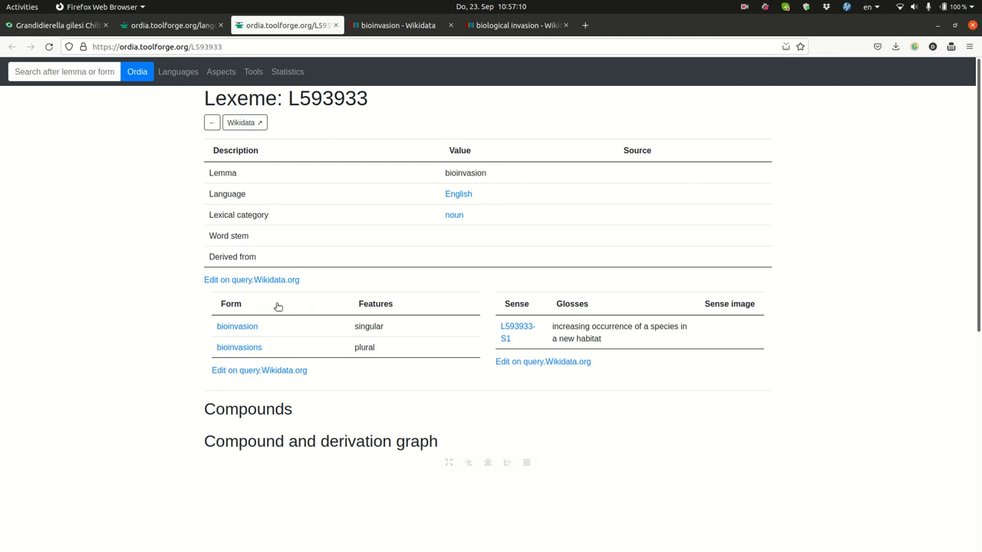
mouse_move(789, 290)
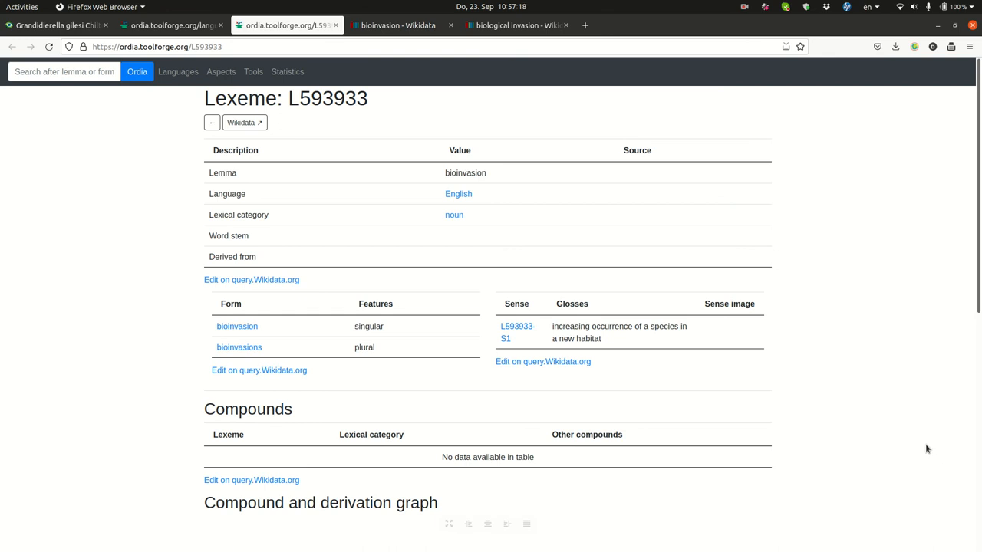
scroll("down", 3)
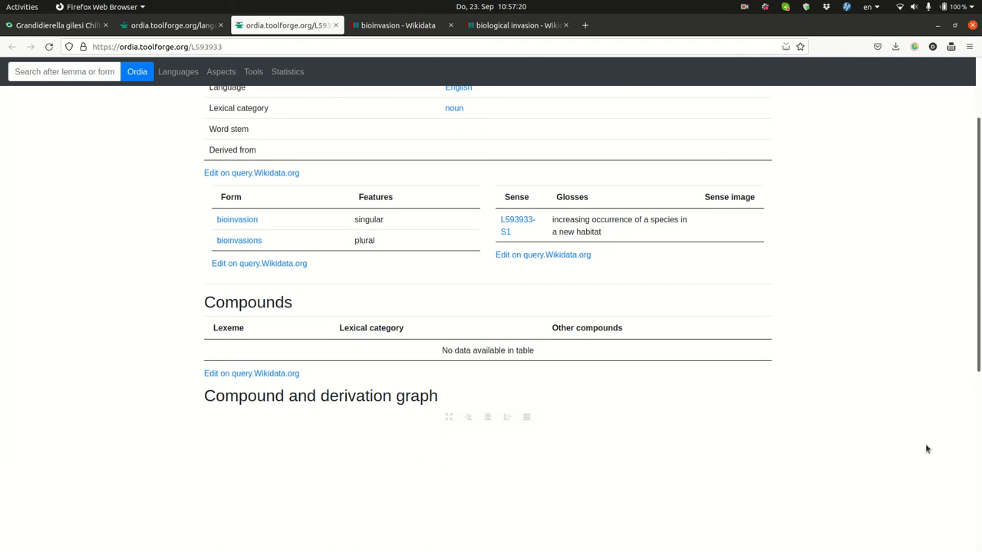
scroll("down", 3)
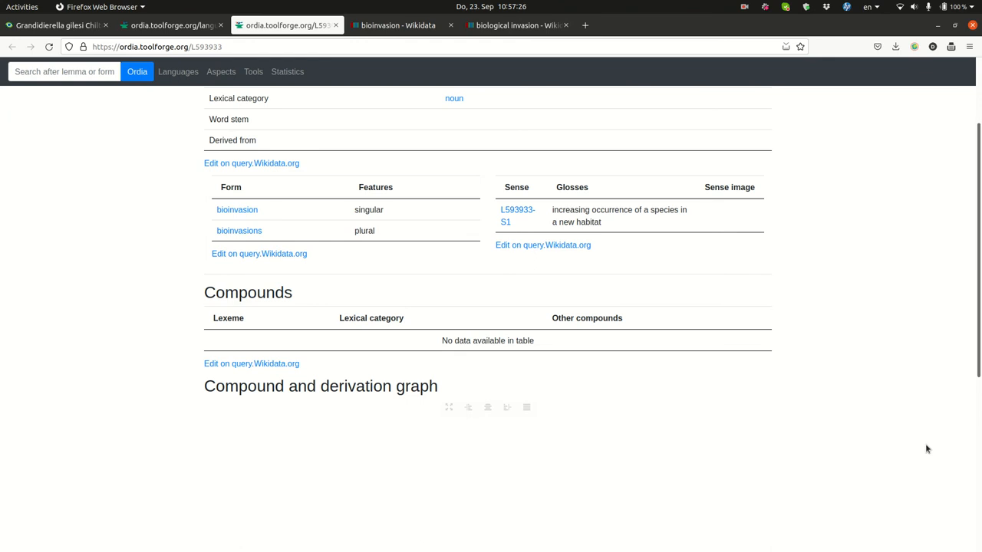
mouse_move(138, 300)
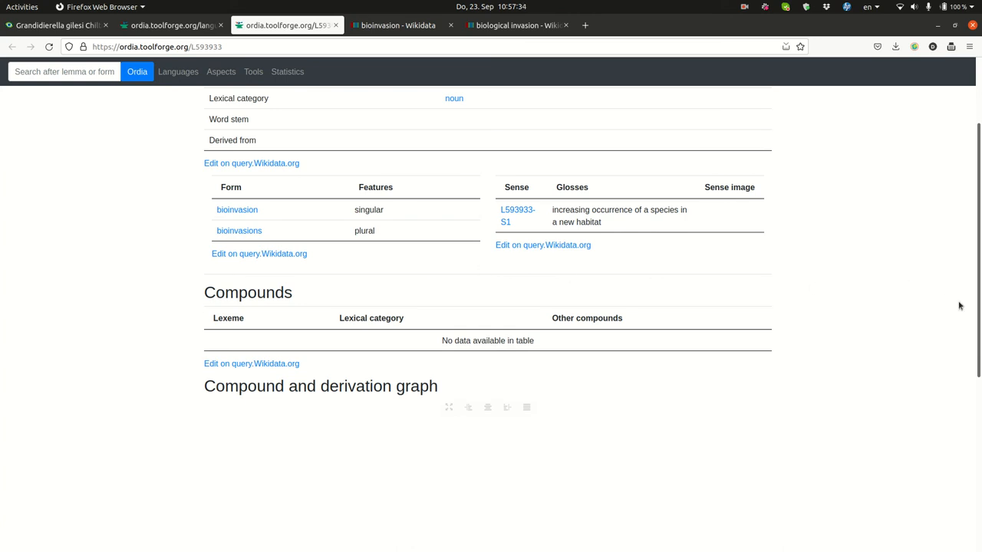
mouse_move(905, 381)
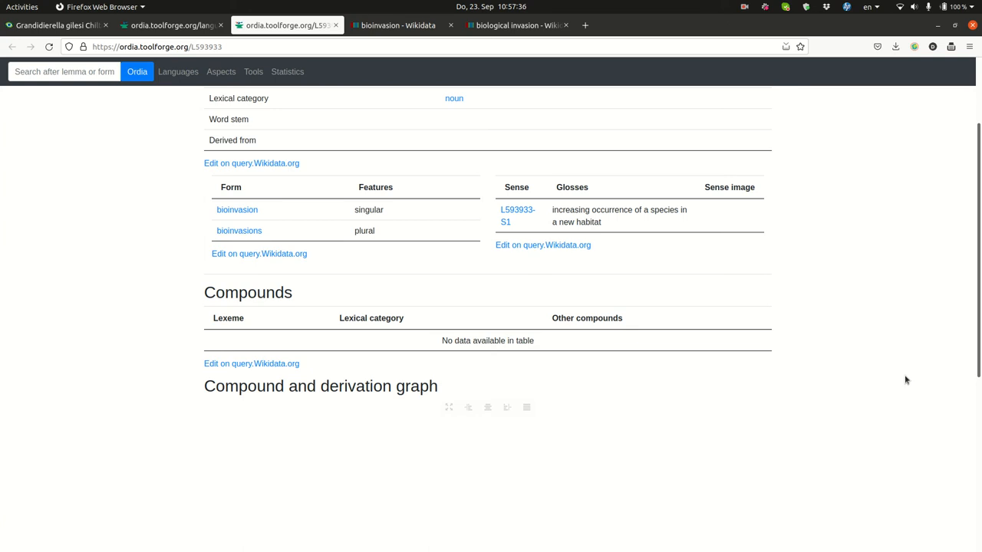
mouse_move(420, 374)
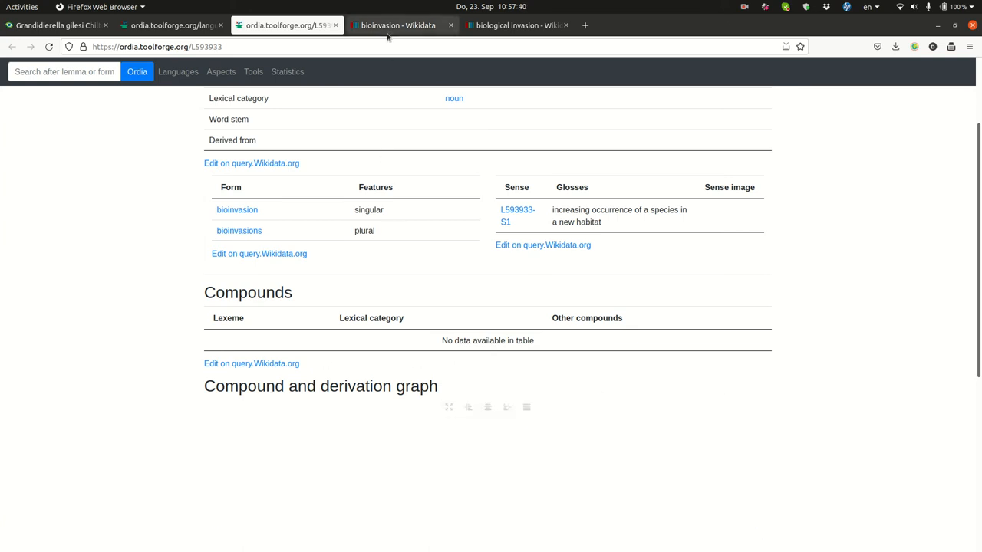
Add a 'combines lexeme' statement on bioinvasion with first value bio.
left_click(399, 25)
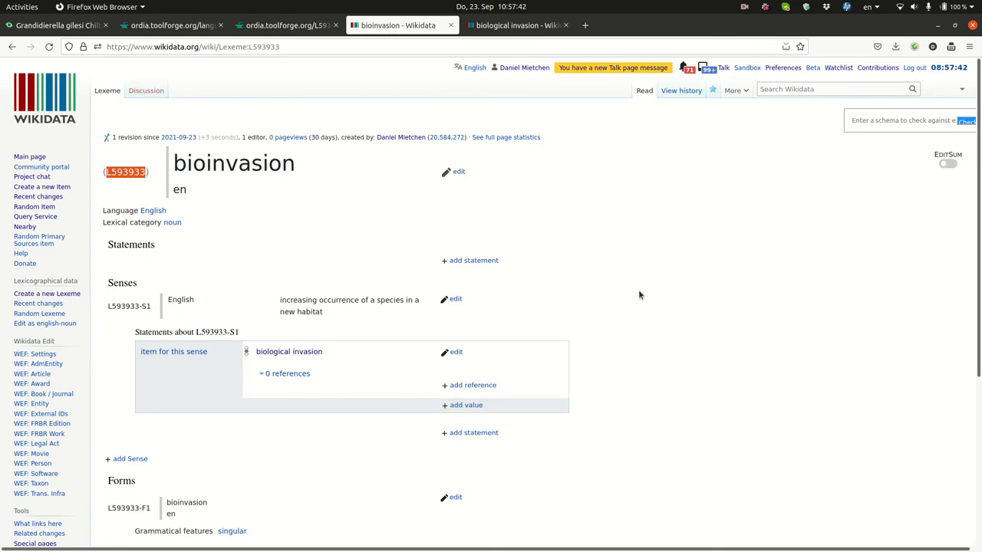
scroll("down", 3)
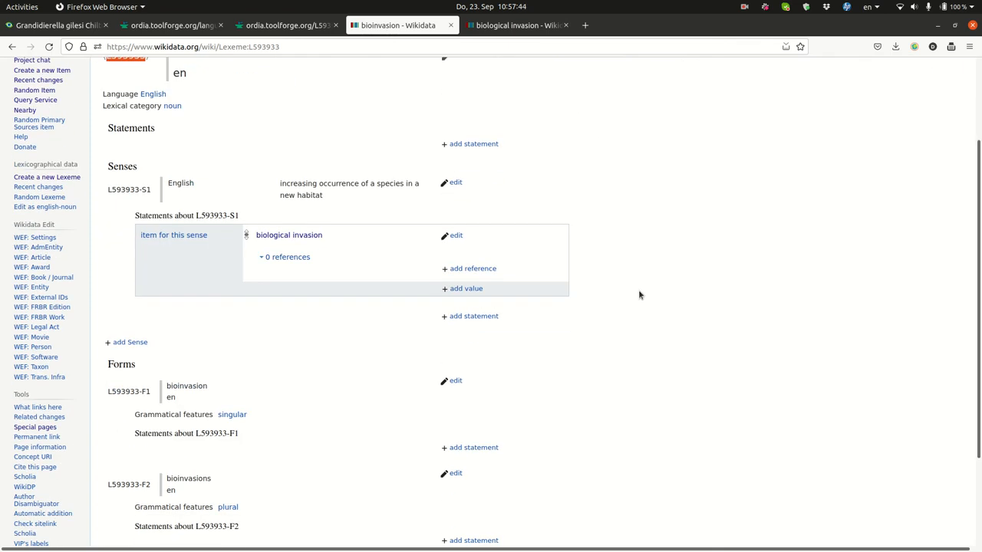
mouse_move(473, 144)
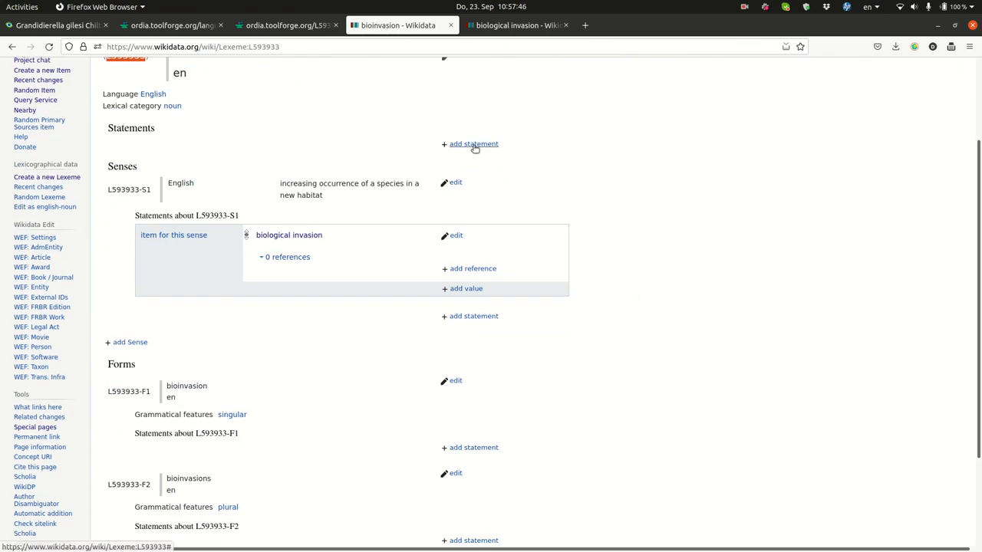
left_click(473, 144)
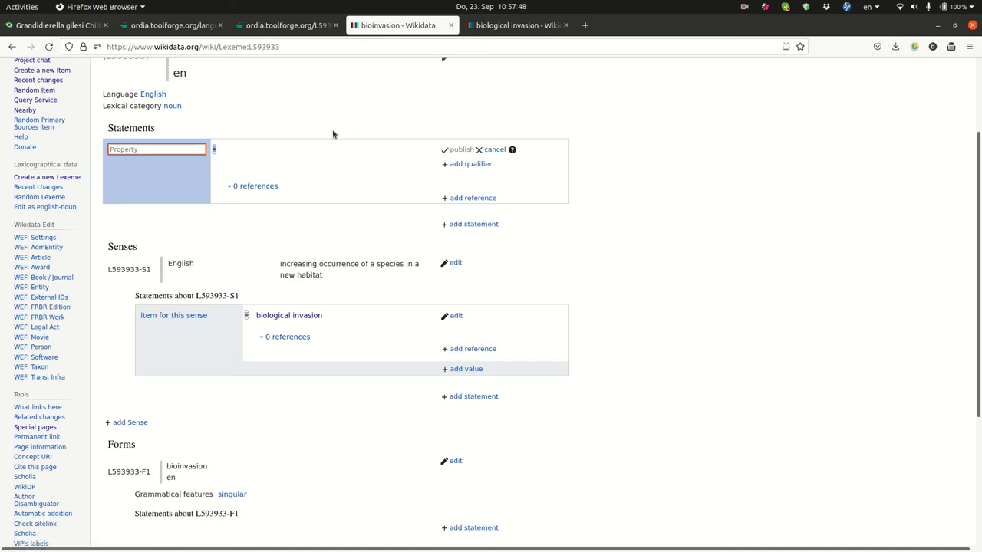
type("compou")
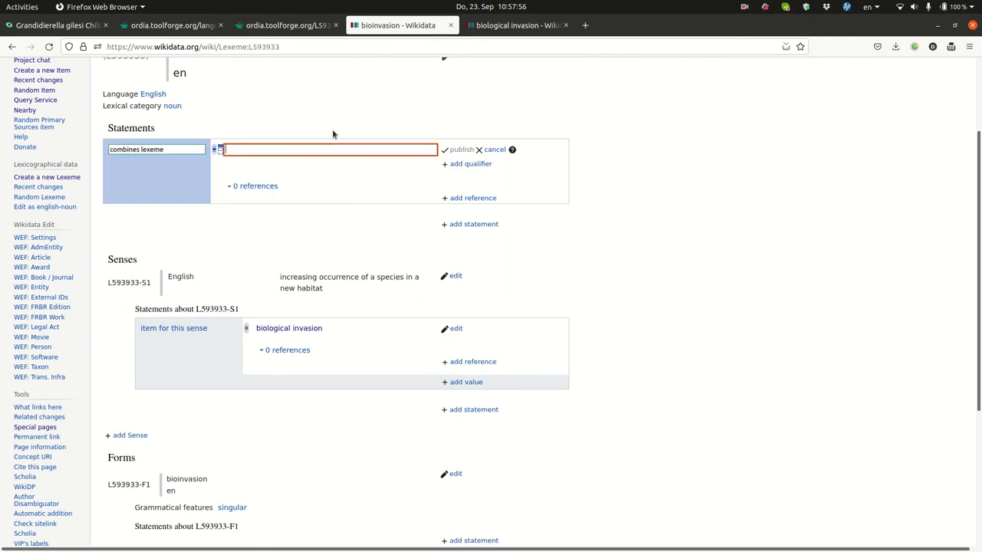
type("bio")
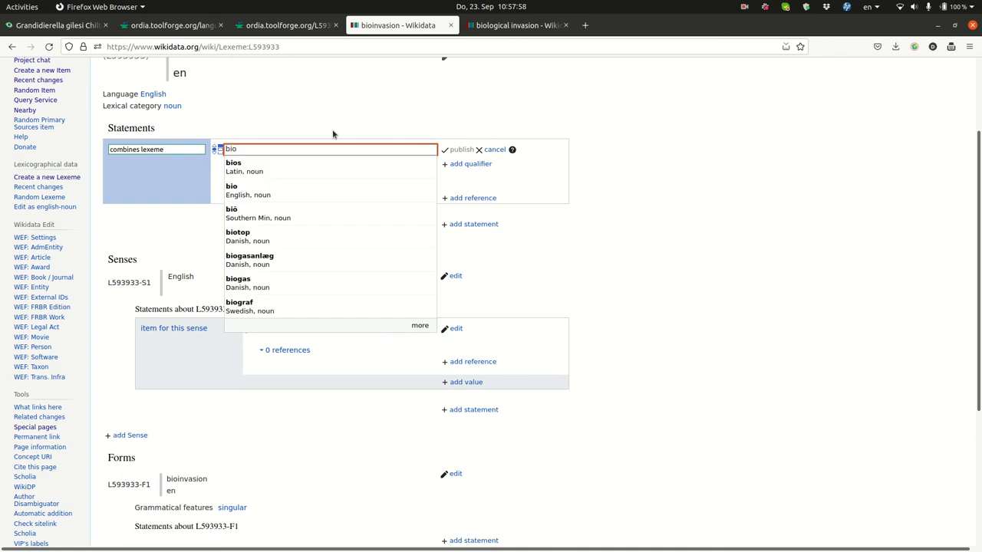
mouse_move(269, 191)
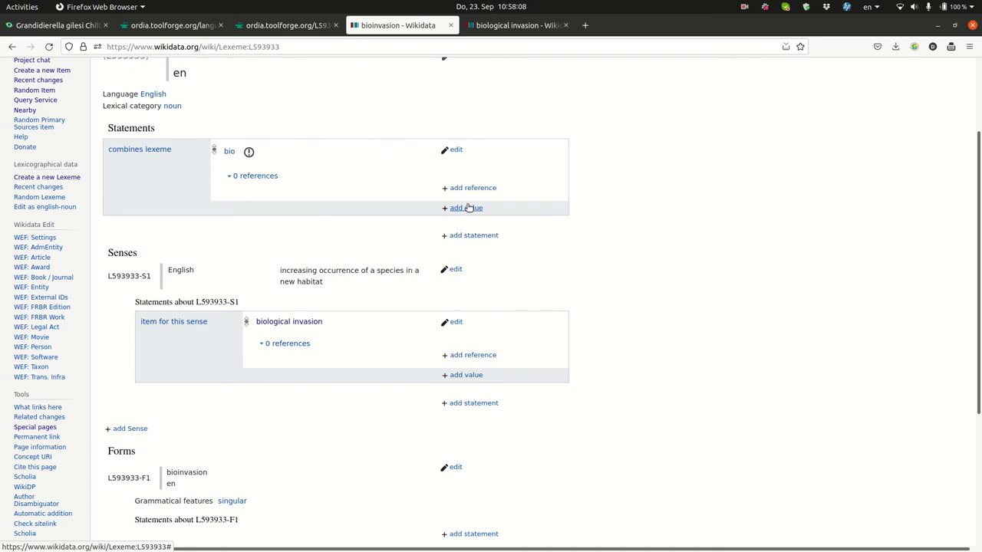
Add invasion as the second 'combines lexeme' value and publish the statement.
left_click(249, 151)
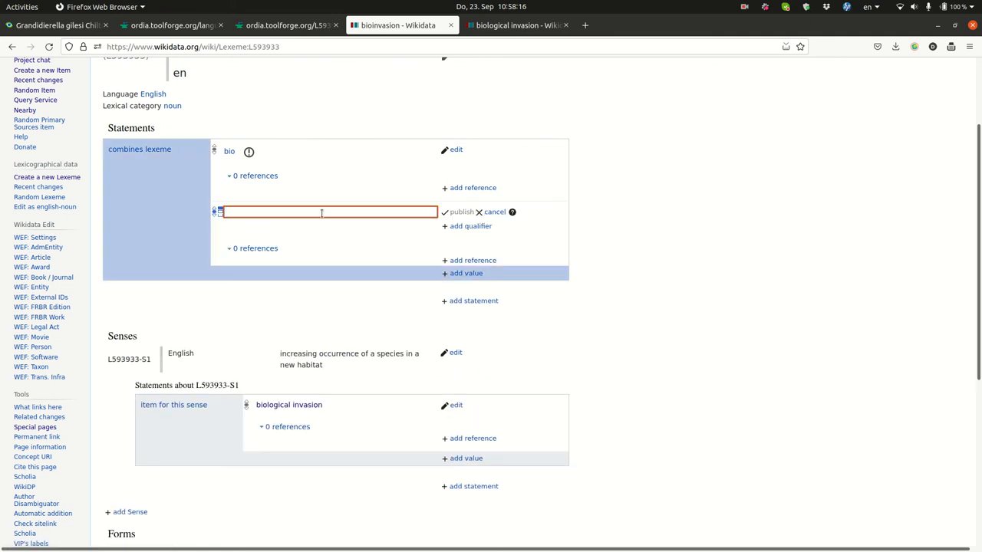
type("invasion")
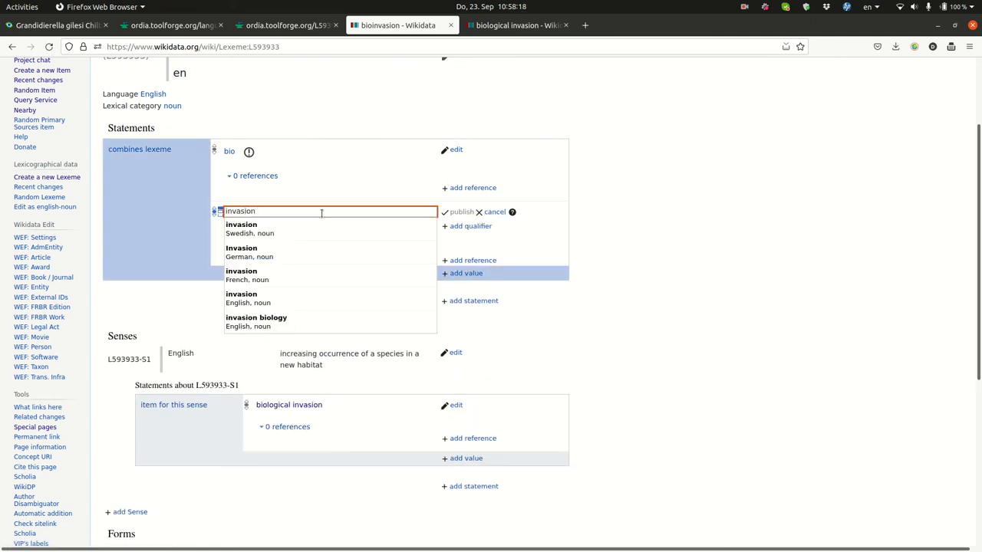
mouse_move(322, 297)
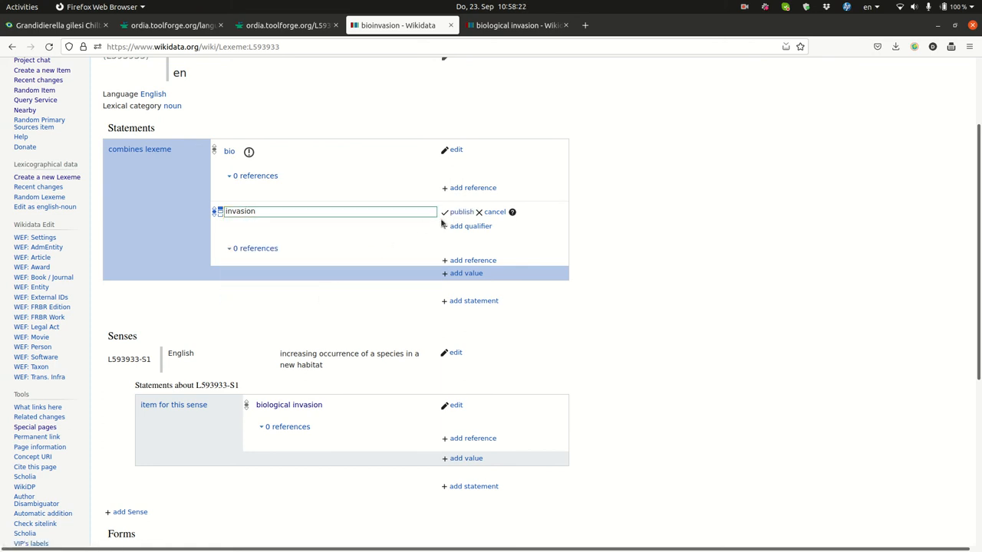
left_click(461, 212)
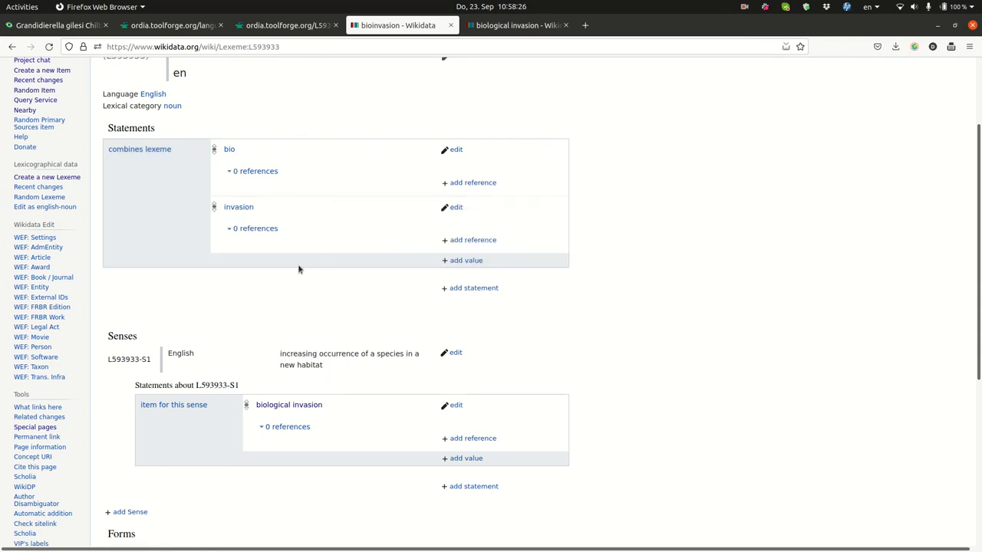
From Ordia's compound and derivation graph, follow the Wikidata Query Service link for L593933.
left_click(284, 24)
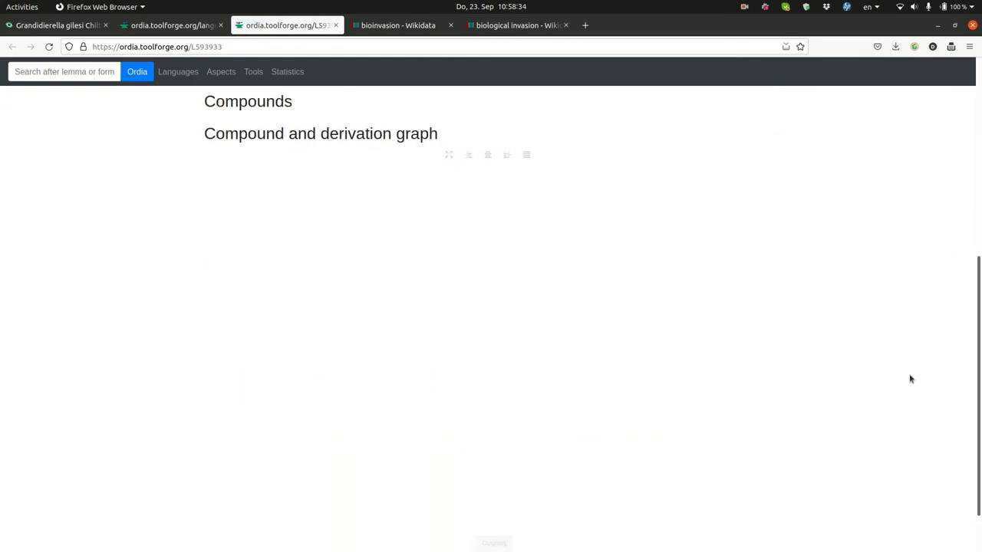
scroll("down", 3)
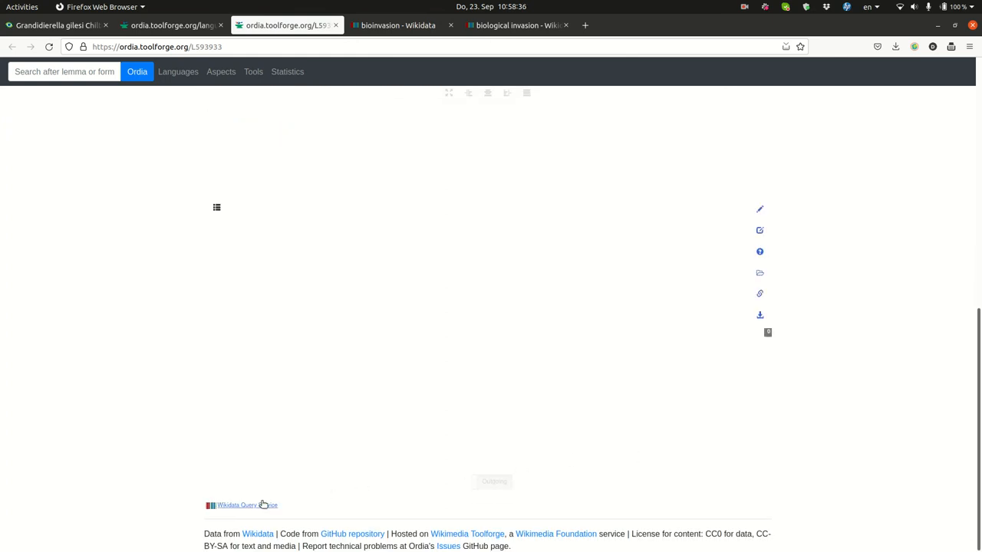
left_click(247, 505)
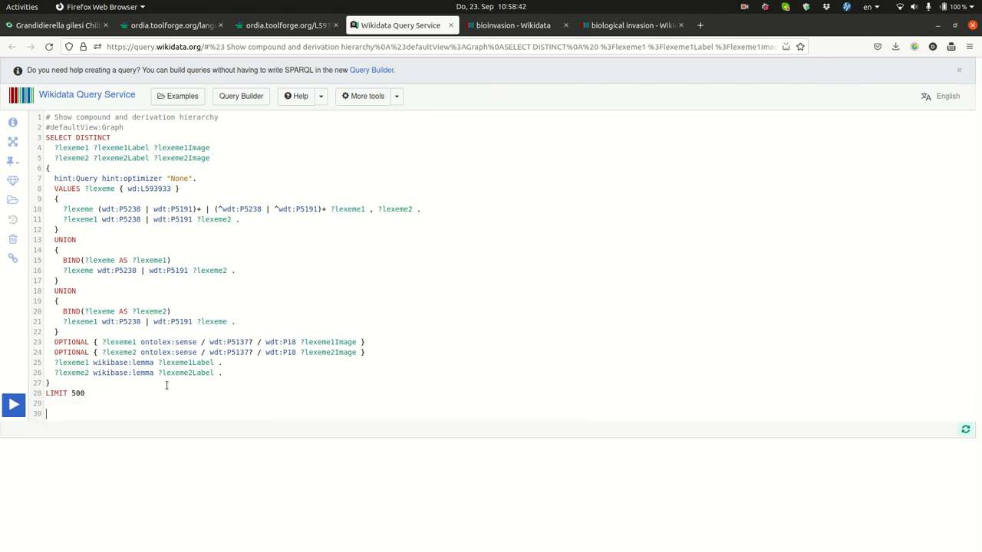
Run the compound and derivation hierarchy query to show bioinvasion linked to bio and invasion.
left_click(12, 405)
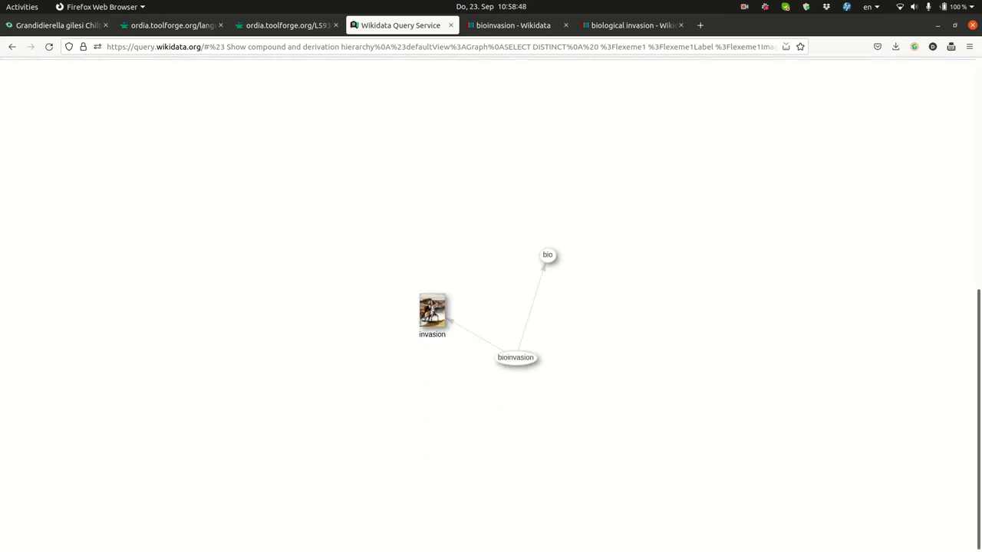
mouse_move(543, 253)
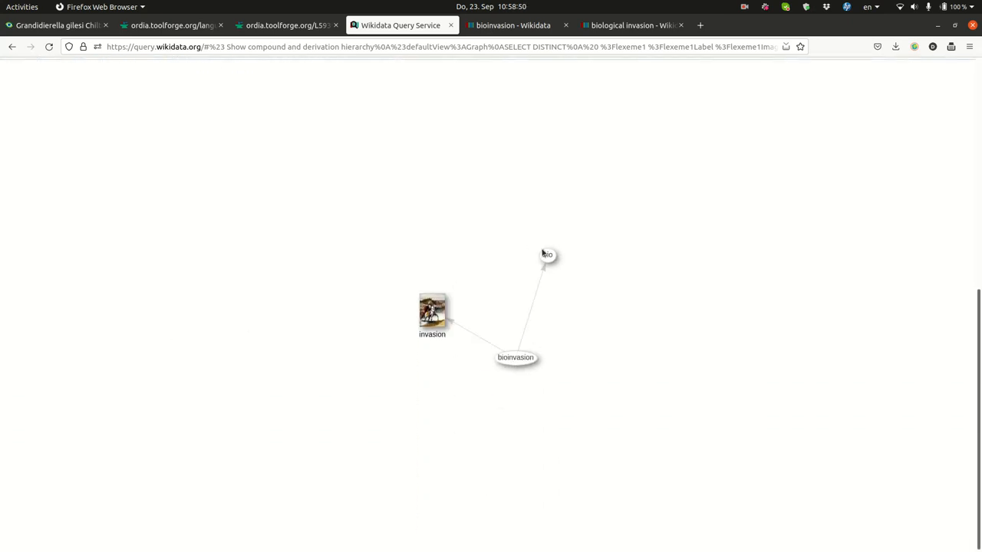